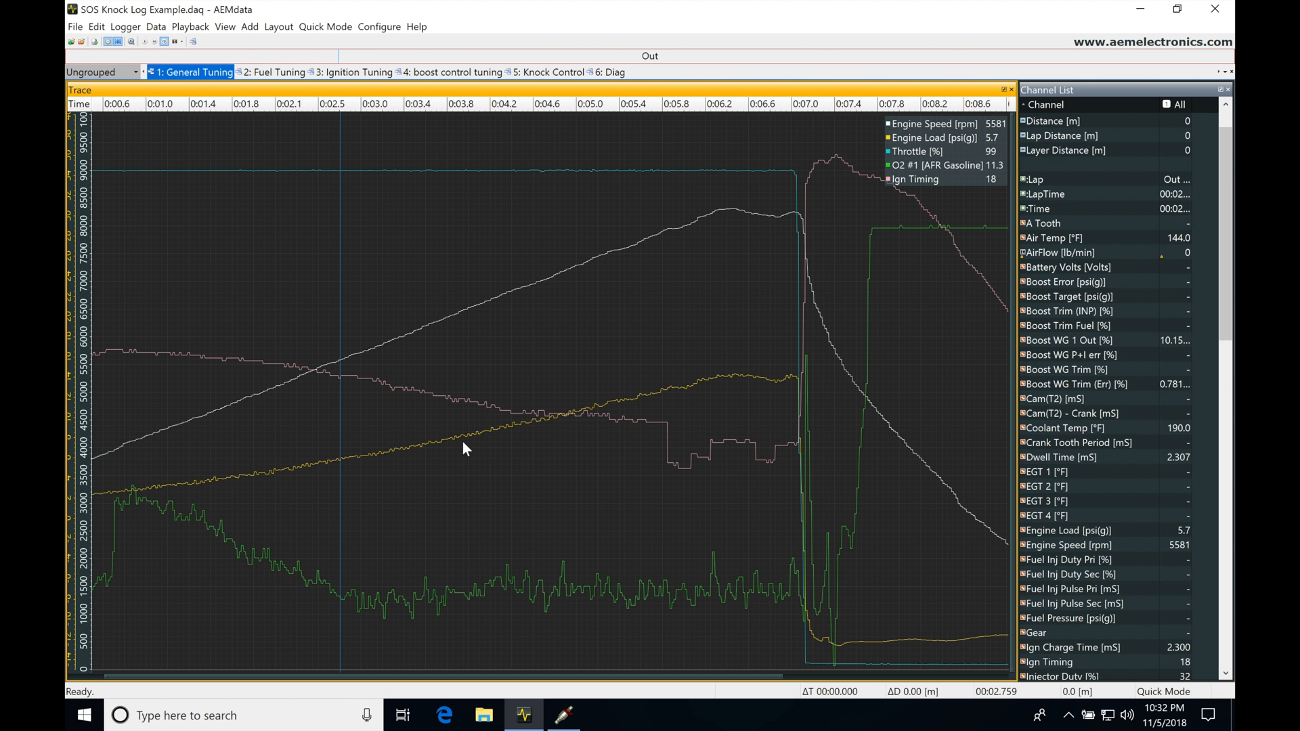
mouse_move(484, 461)
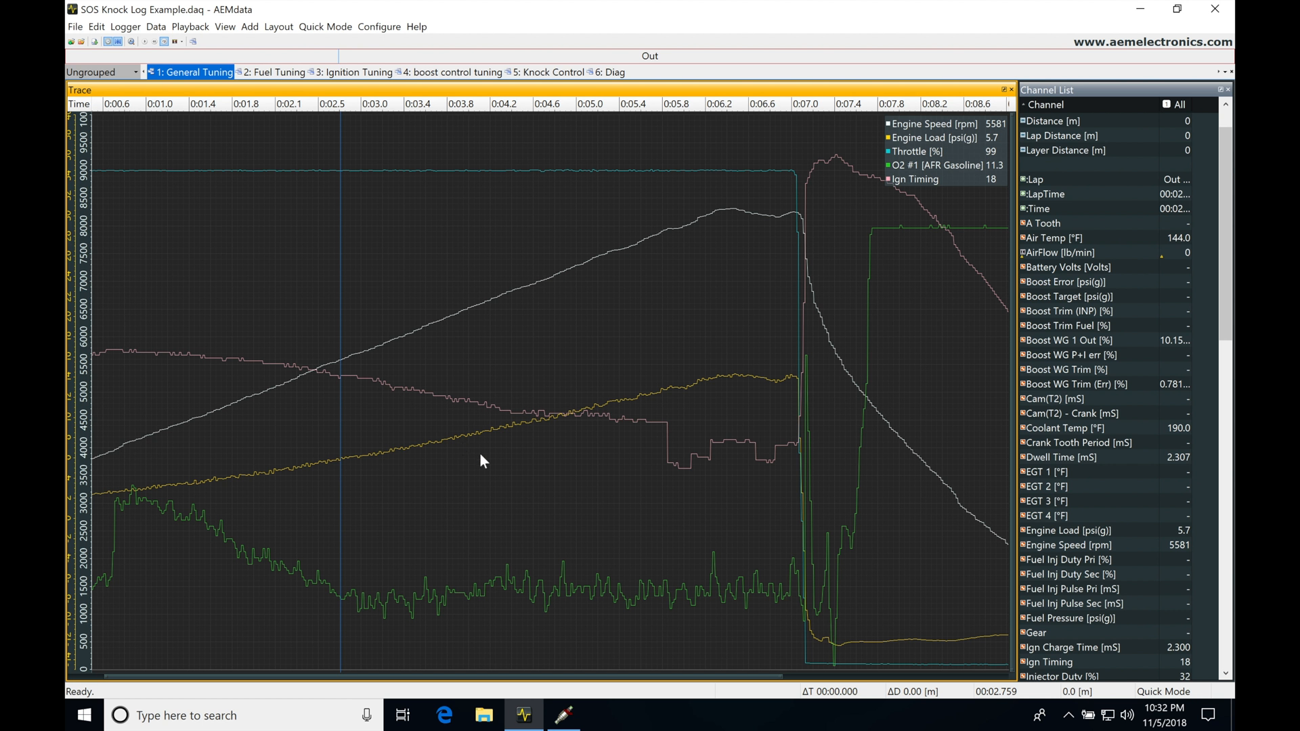
Step: Place the marker near 0:06.3, where readings show 8304 rpm and 11 degrees timing
click(562, 715)
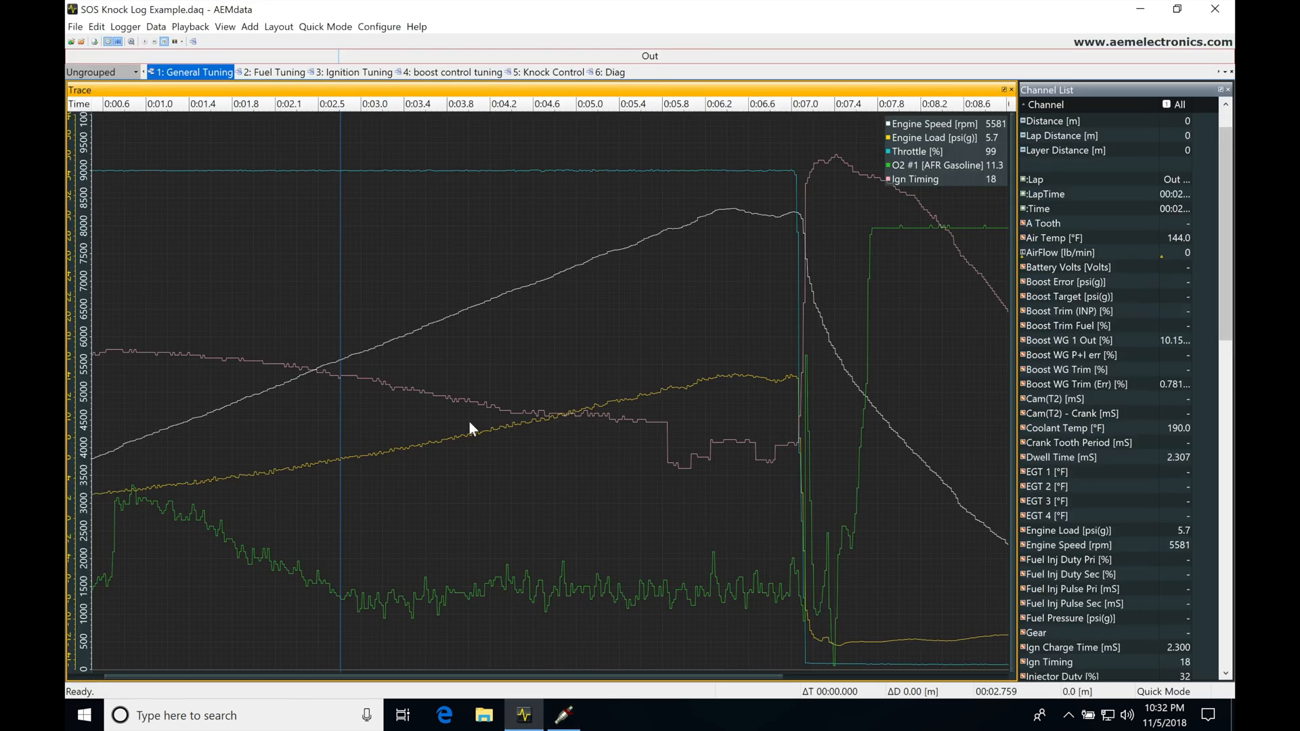
mouse_move(430, 270)
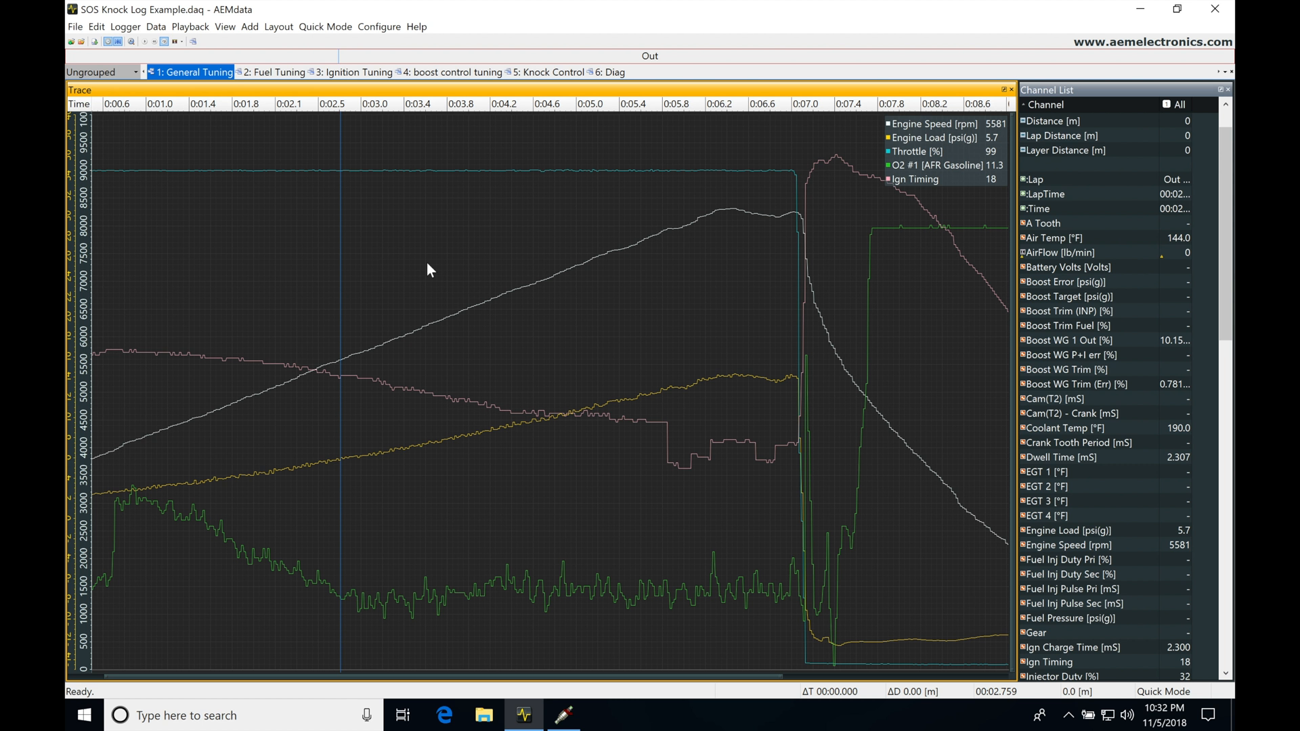
mouse_move(182, 370)
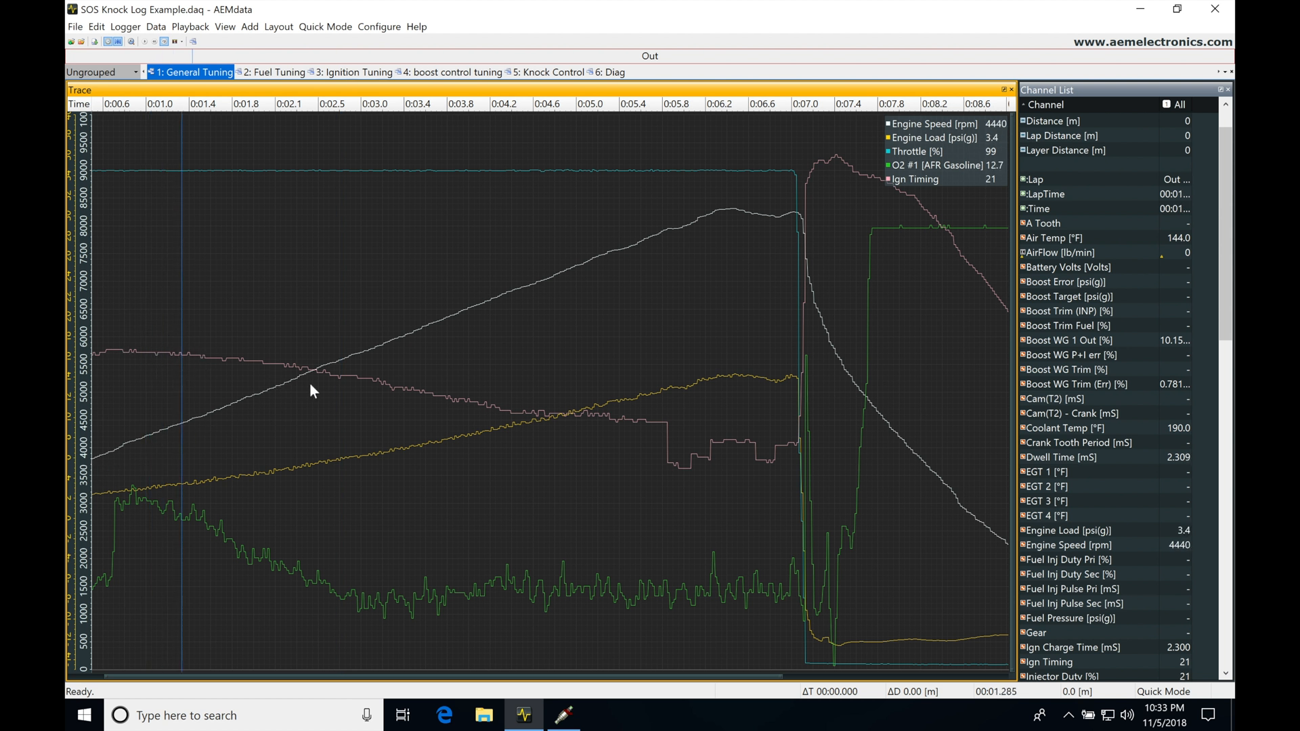
mouse_move(289, 164)
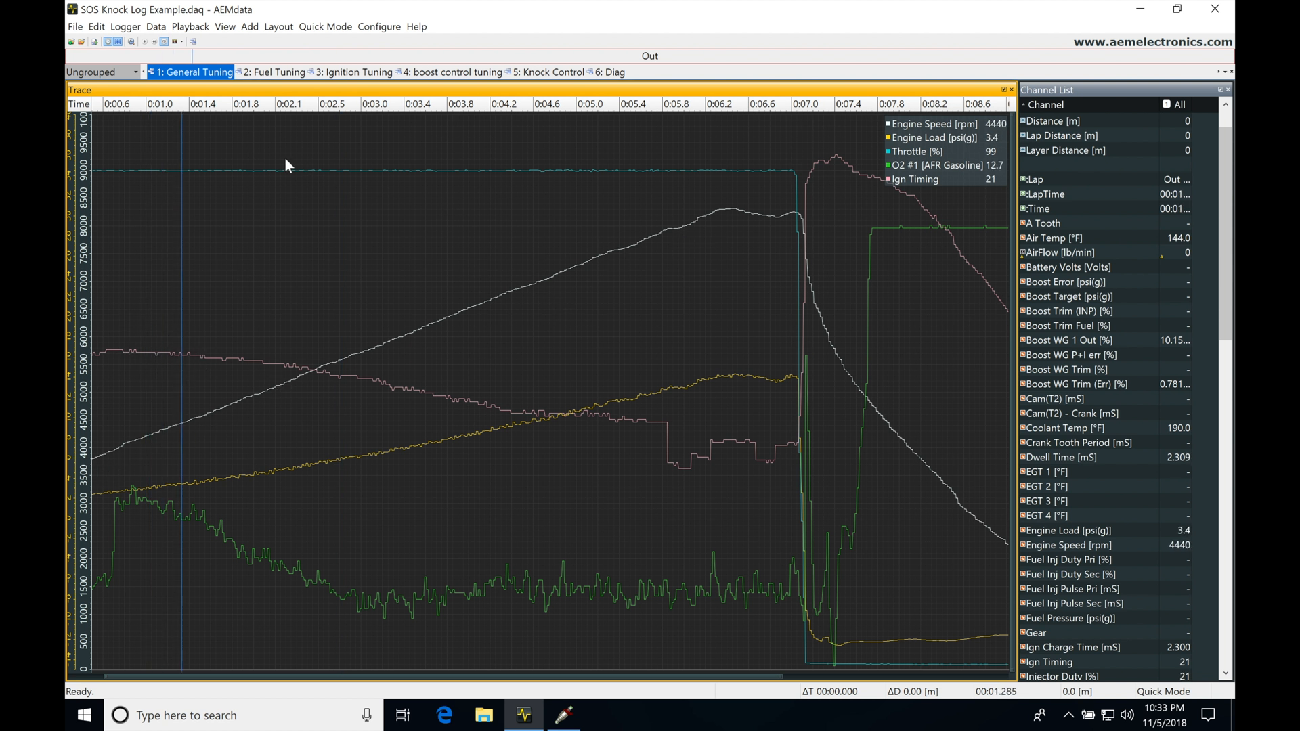
mouse_move(620, 178)
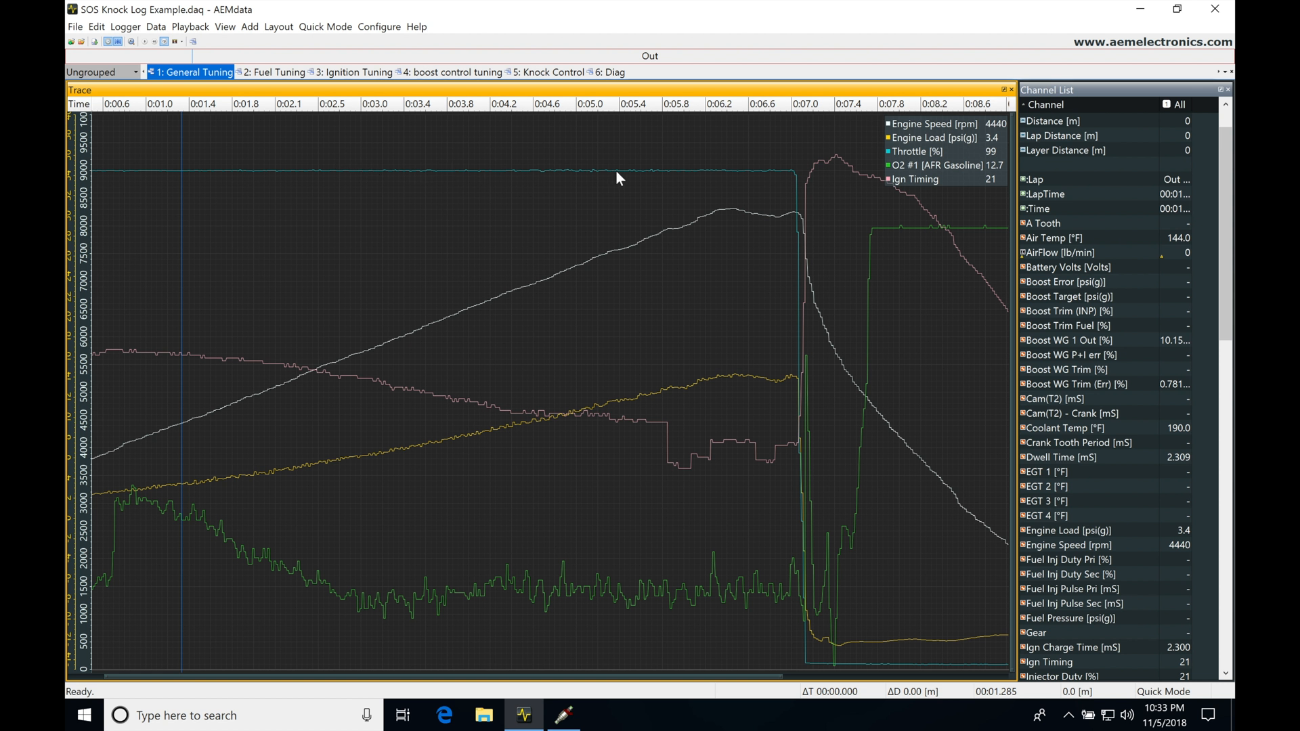
mouse_move(334, 501)
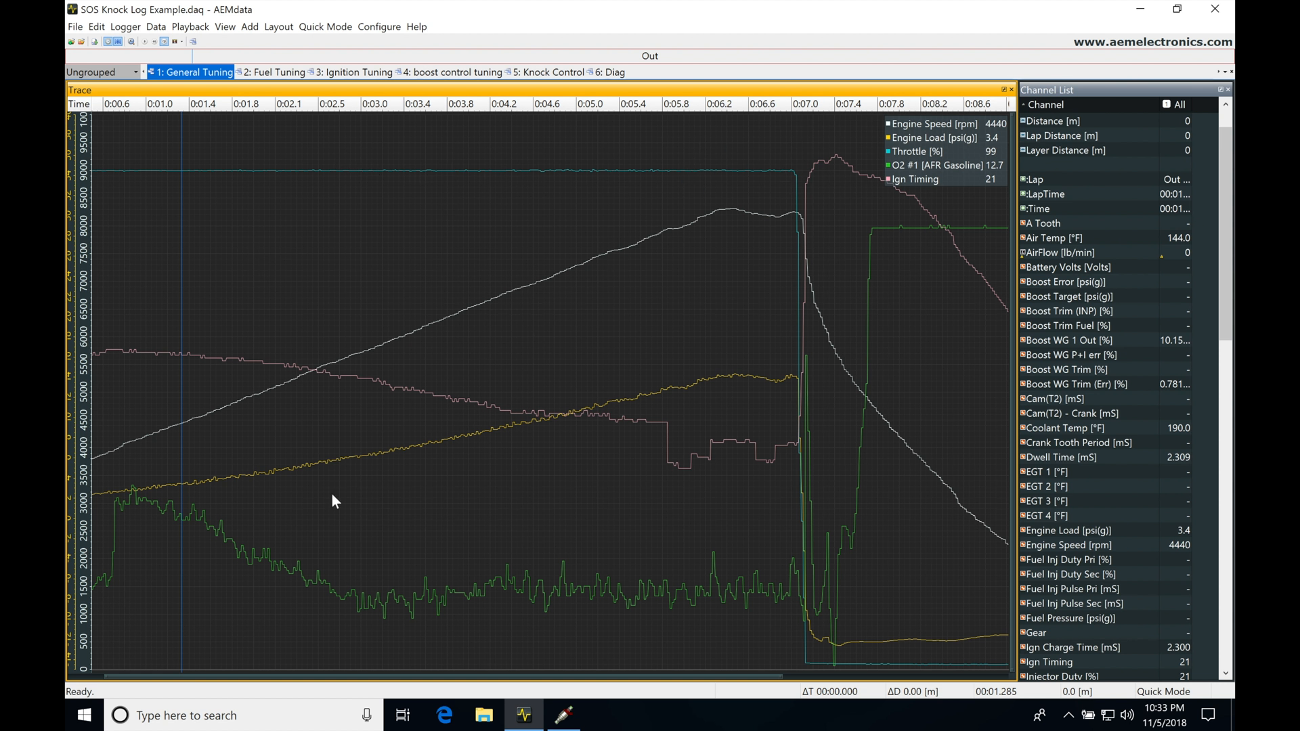
mouse_move(542, 436)
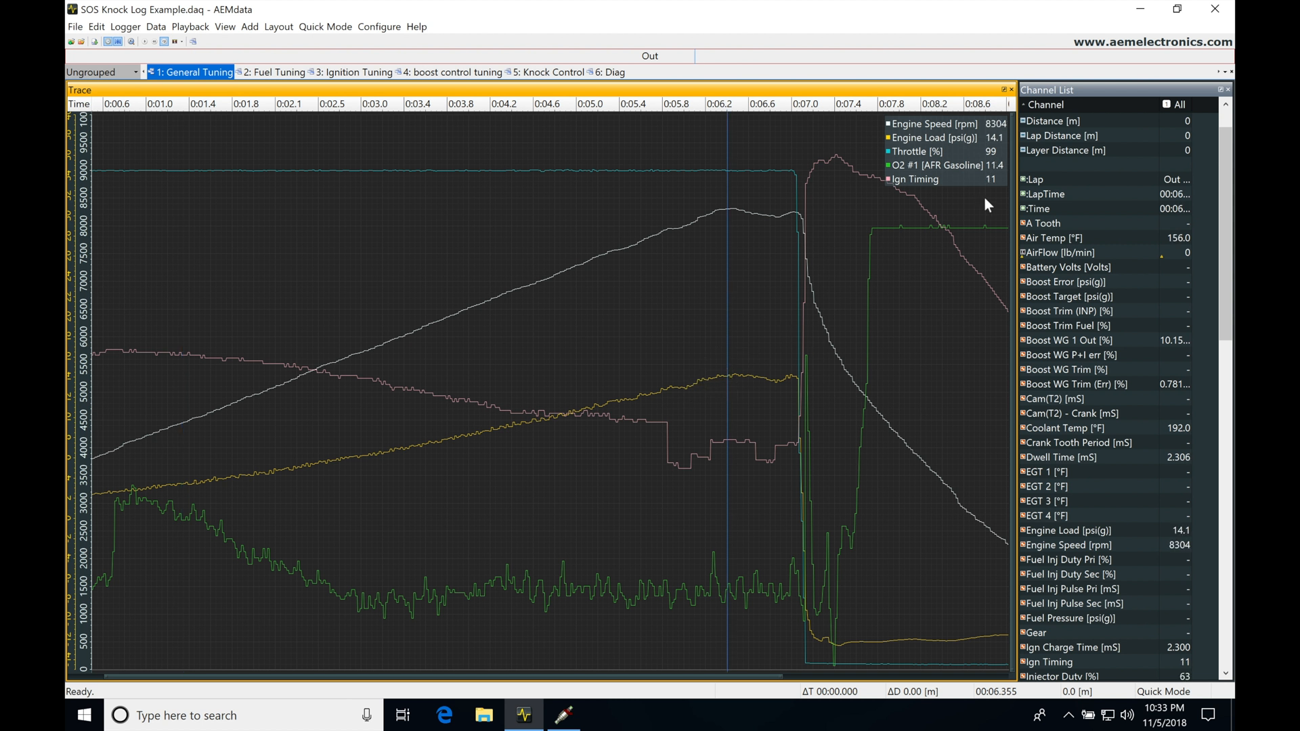
mouse_move(999, 145)
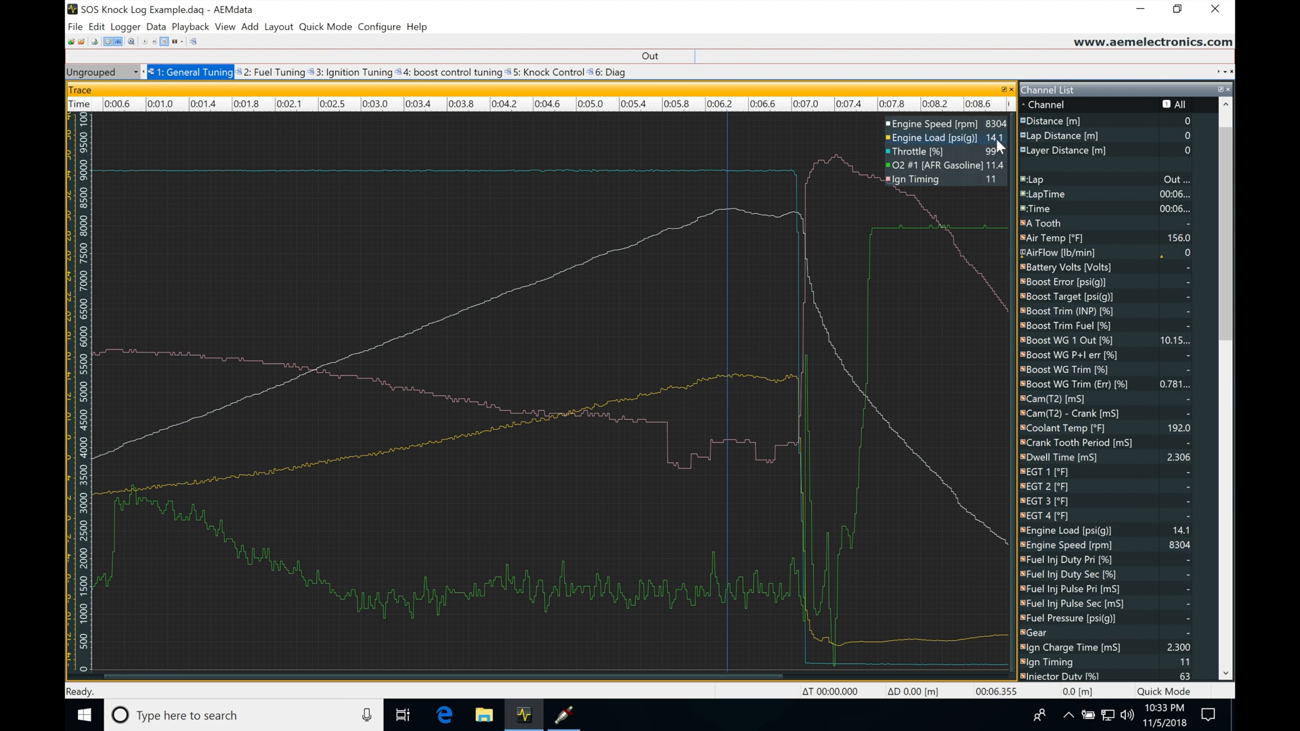
mouse_move(527, 416)
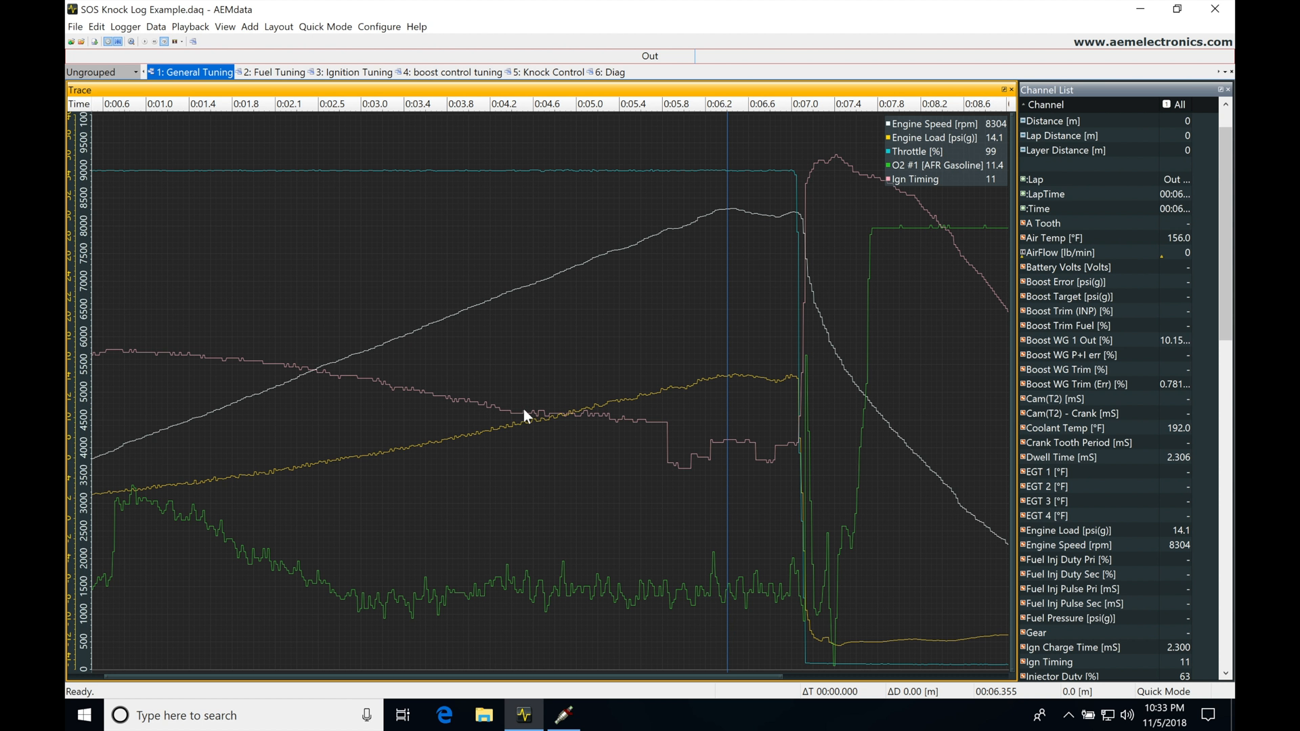
mouse_move(562, 595)
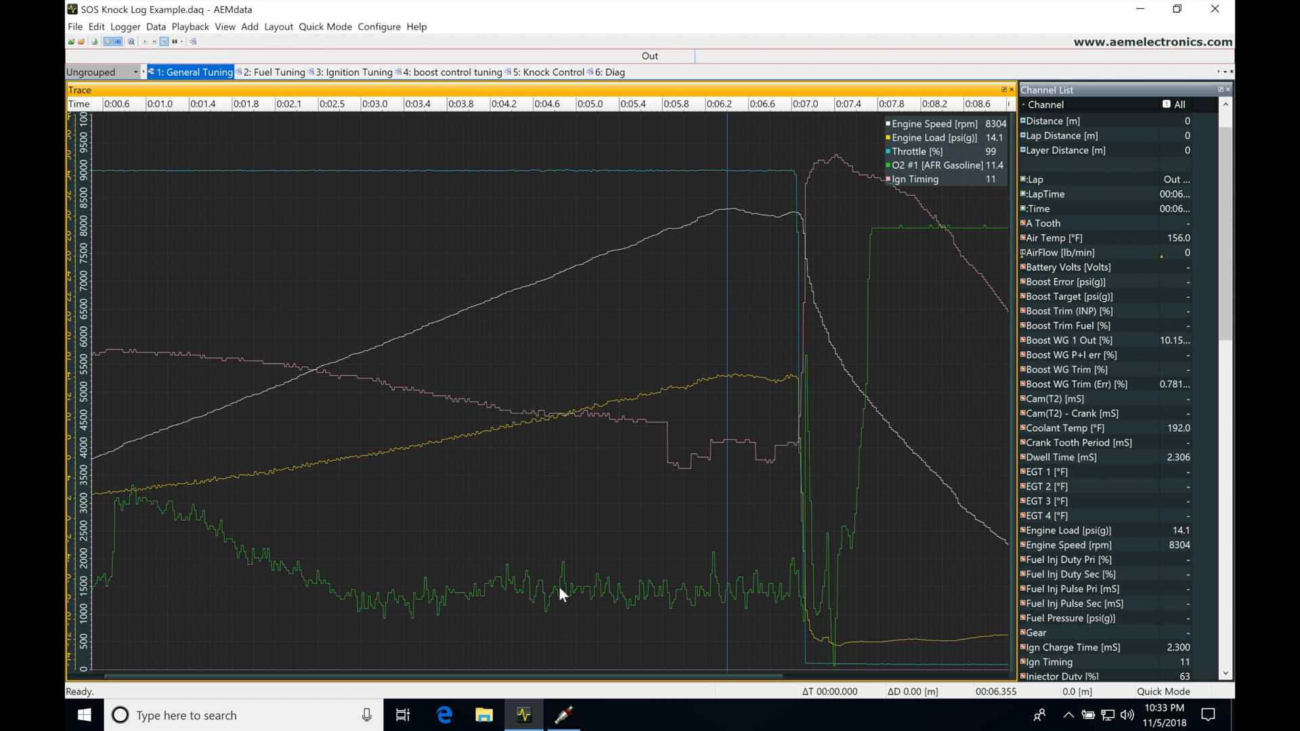
mouse_move(373, 588)
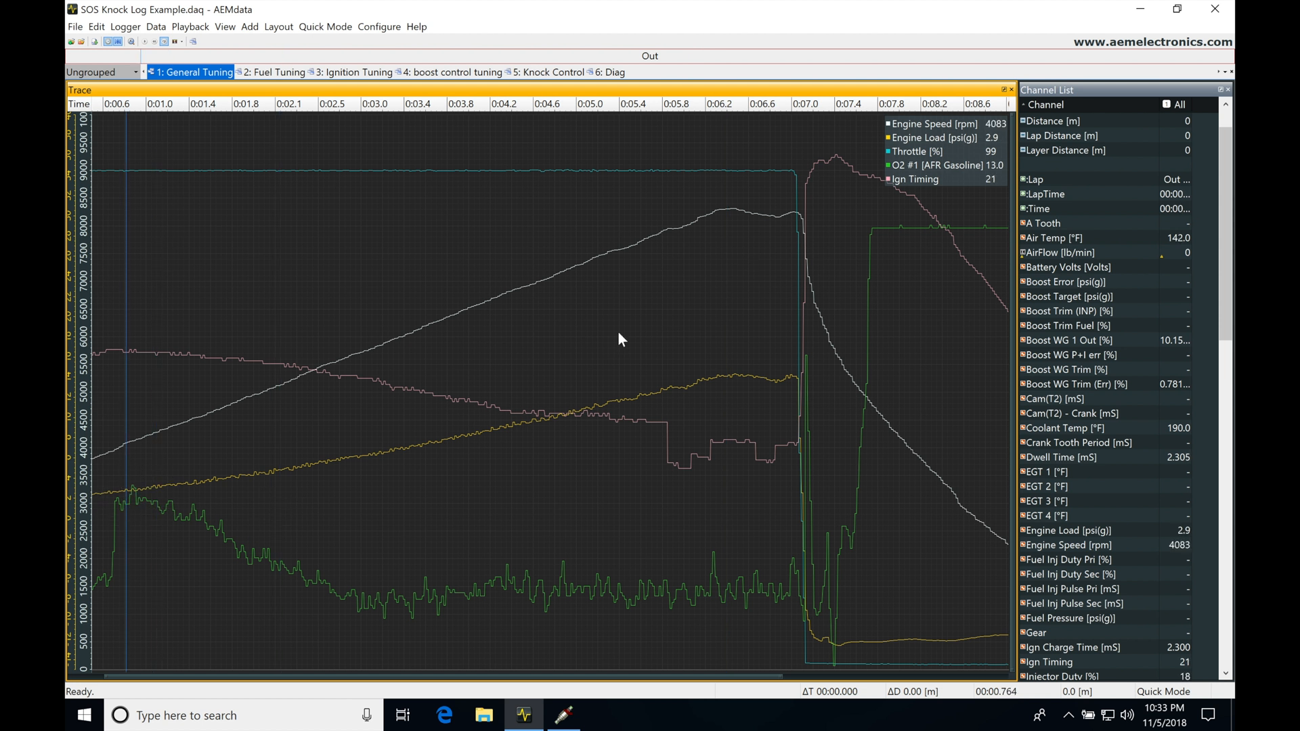
mouse_move(986, 145)
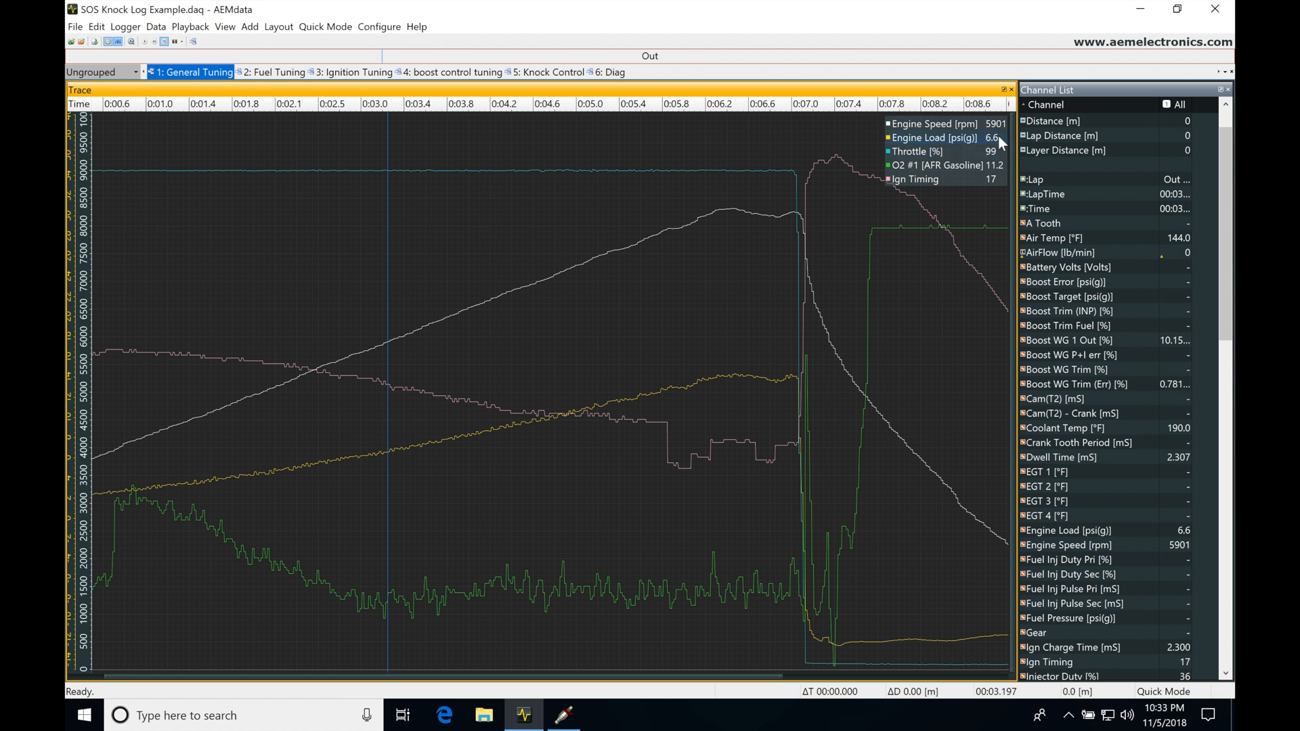
mouse_move(385, 568)
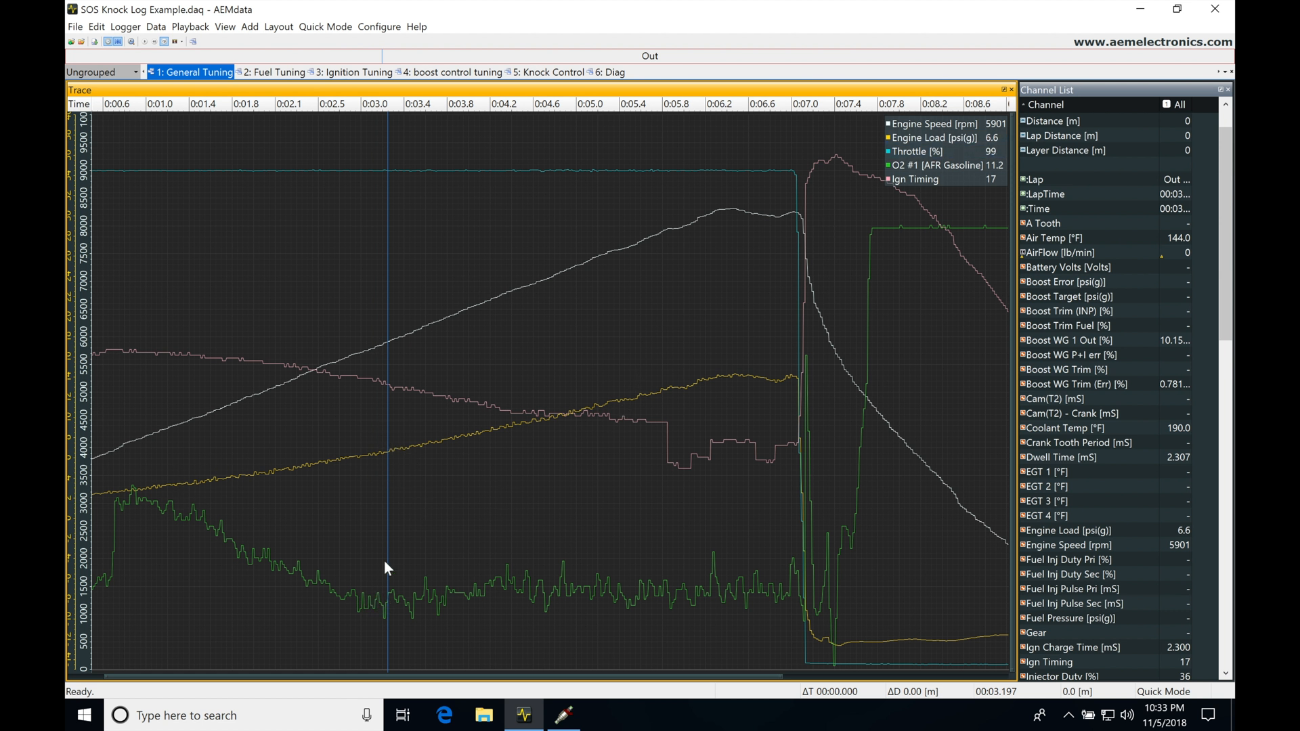
mouse_move(671, 602)
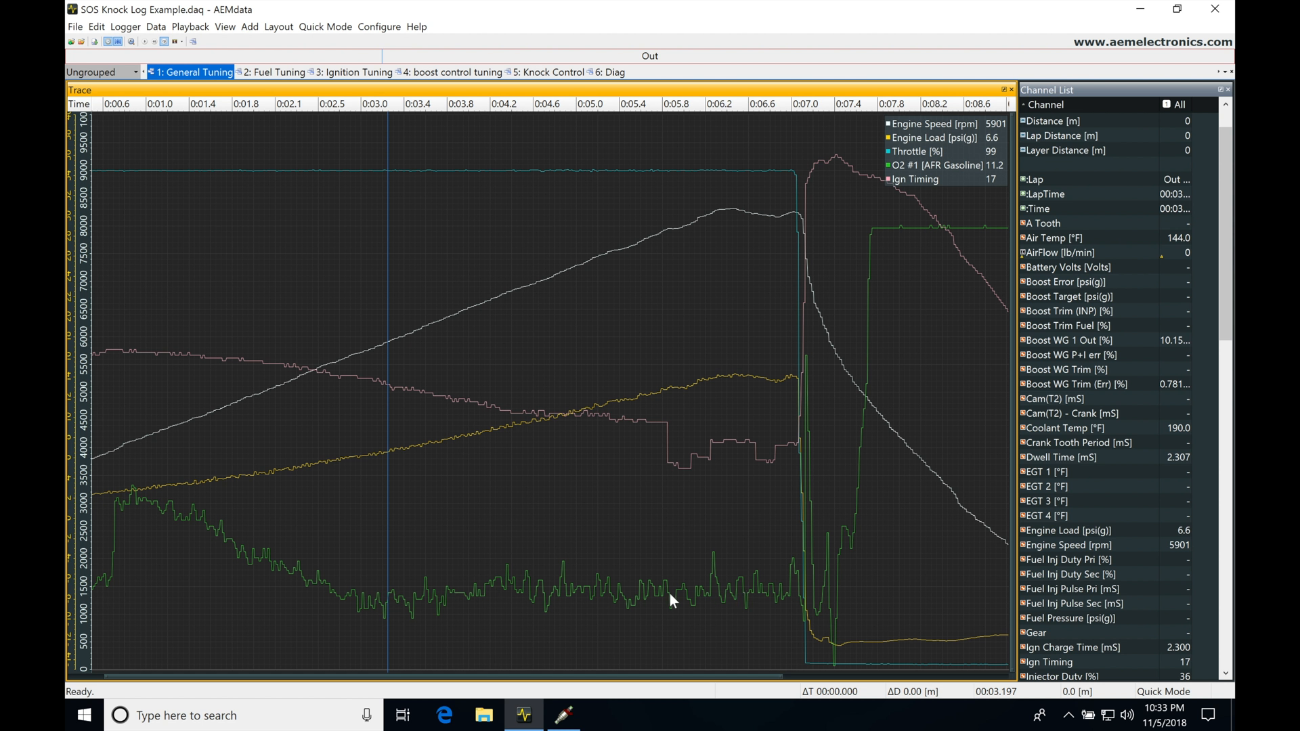
mouse_move(694, 596)
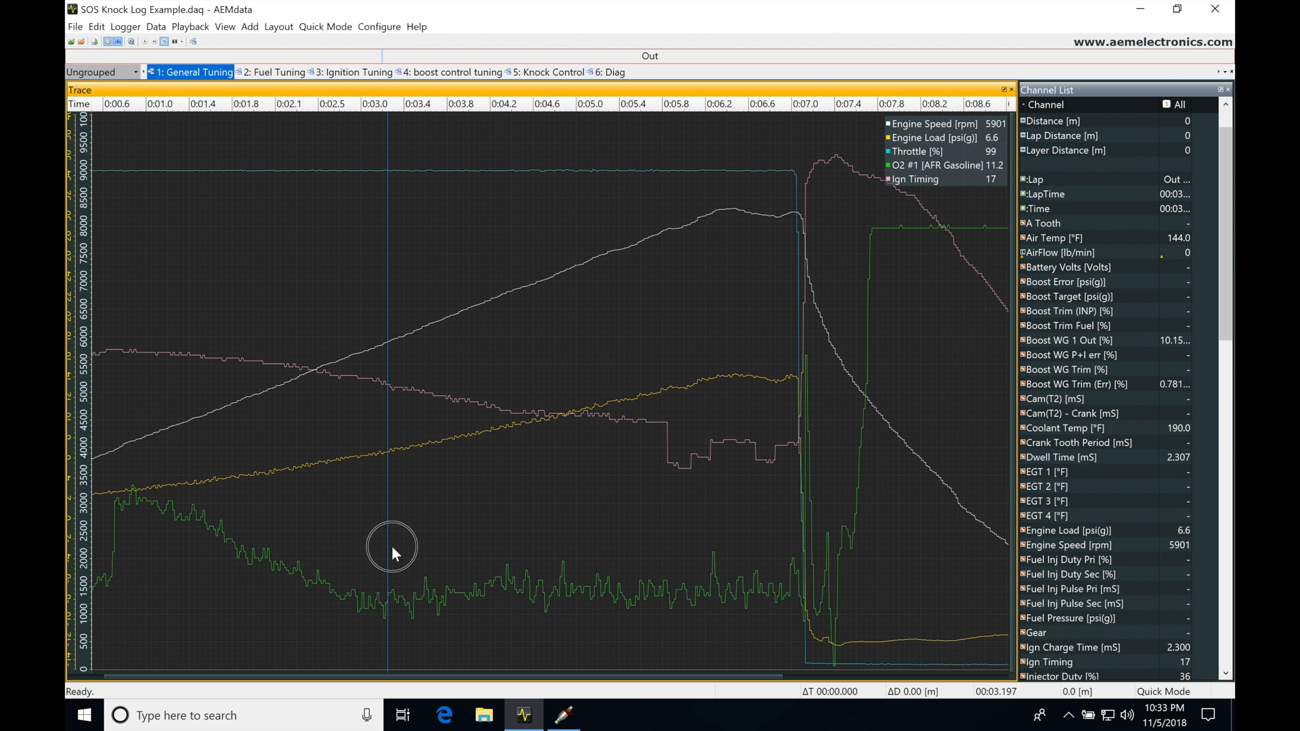
Step: Move the marker to 7948 rpm and 8 degrees, then bring up AEMTuner's O2 feedback table
click(396, 547)
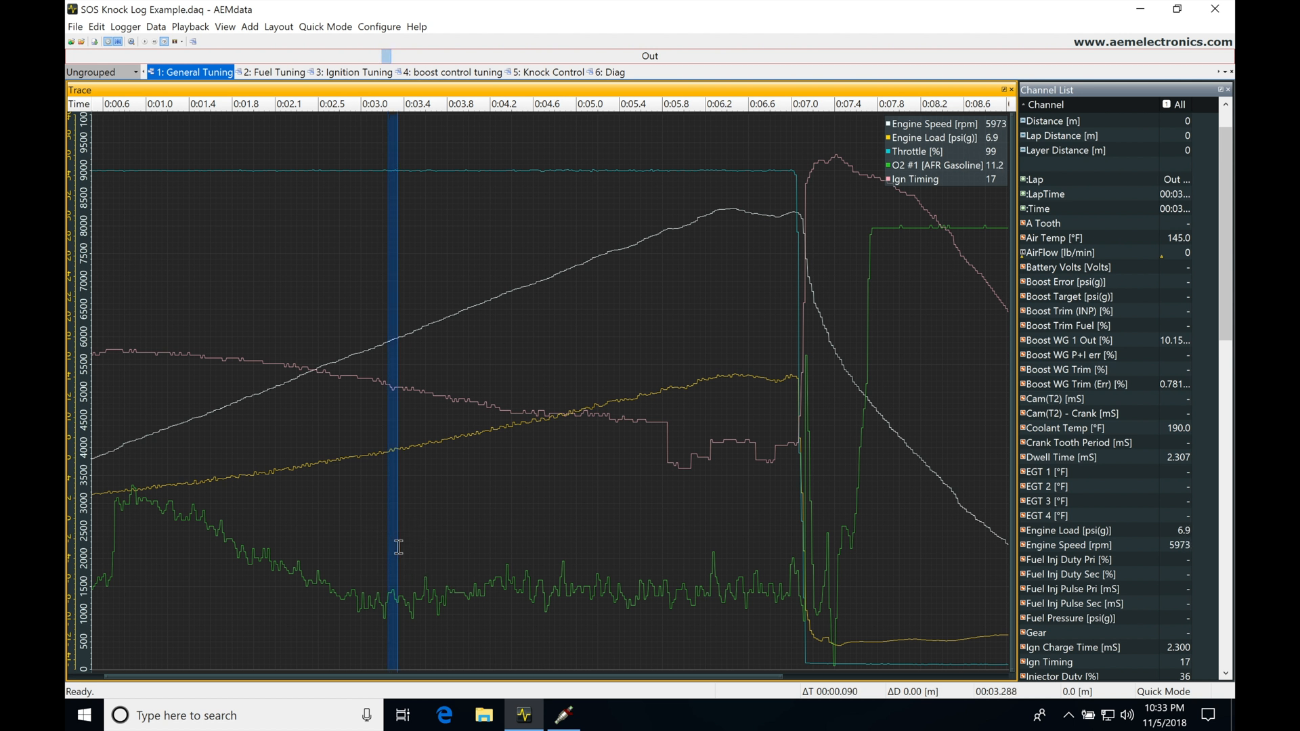
mouse_move(357, 578)
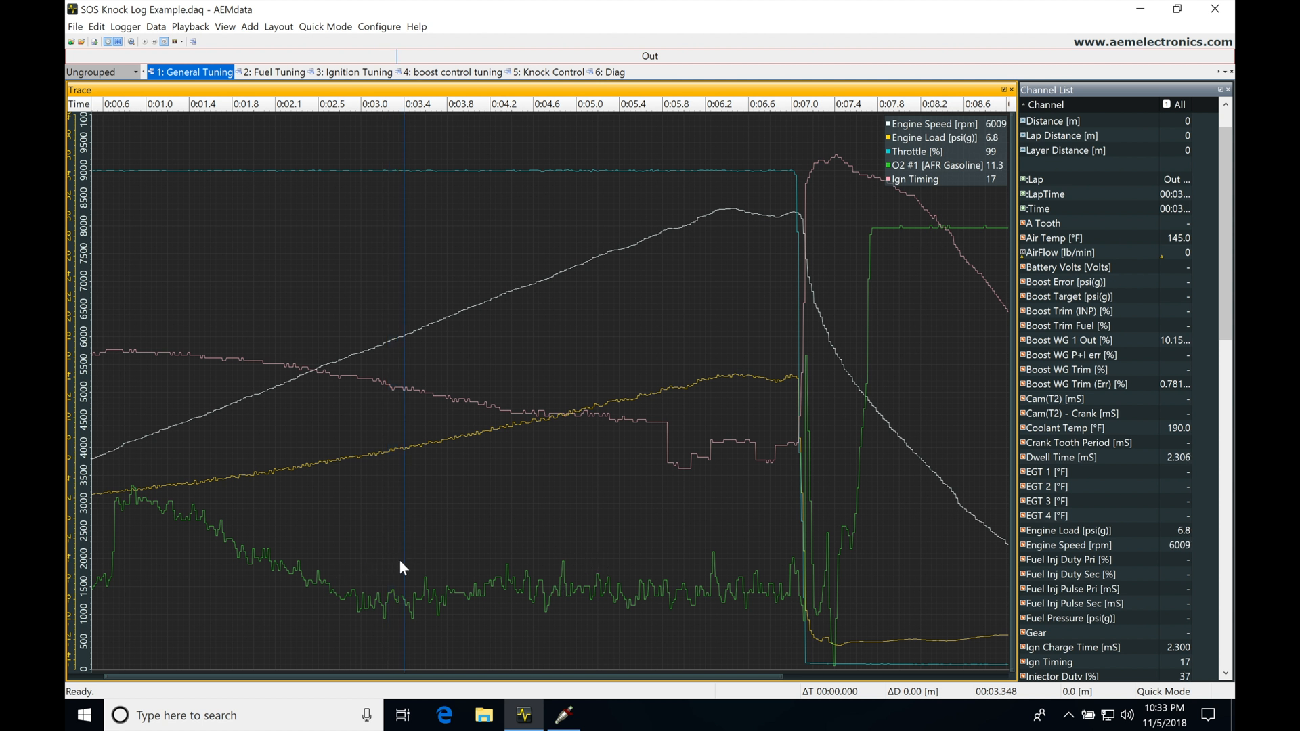
mouse_move(430, 580)
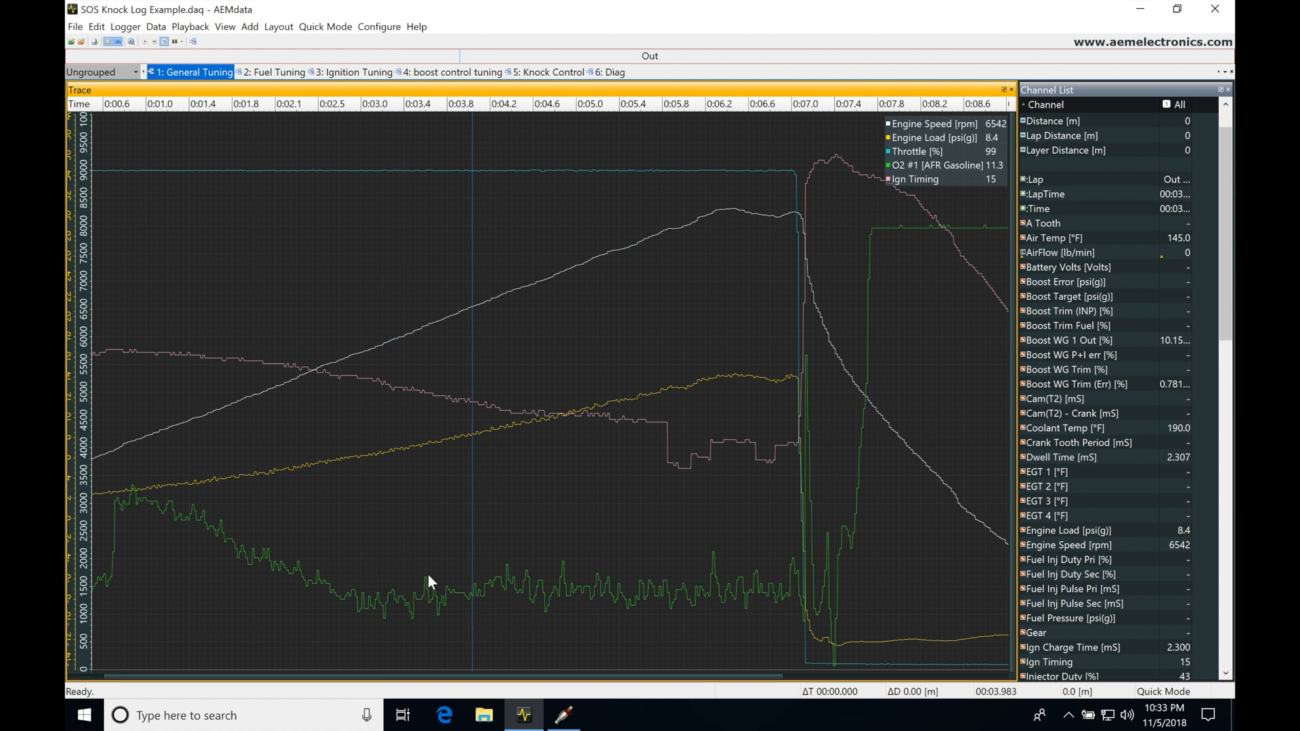
mouse_move(585, 550)
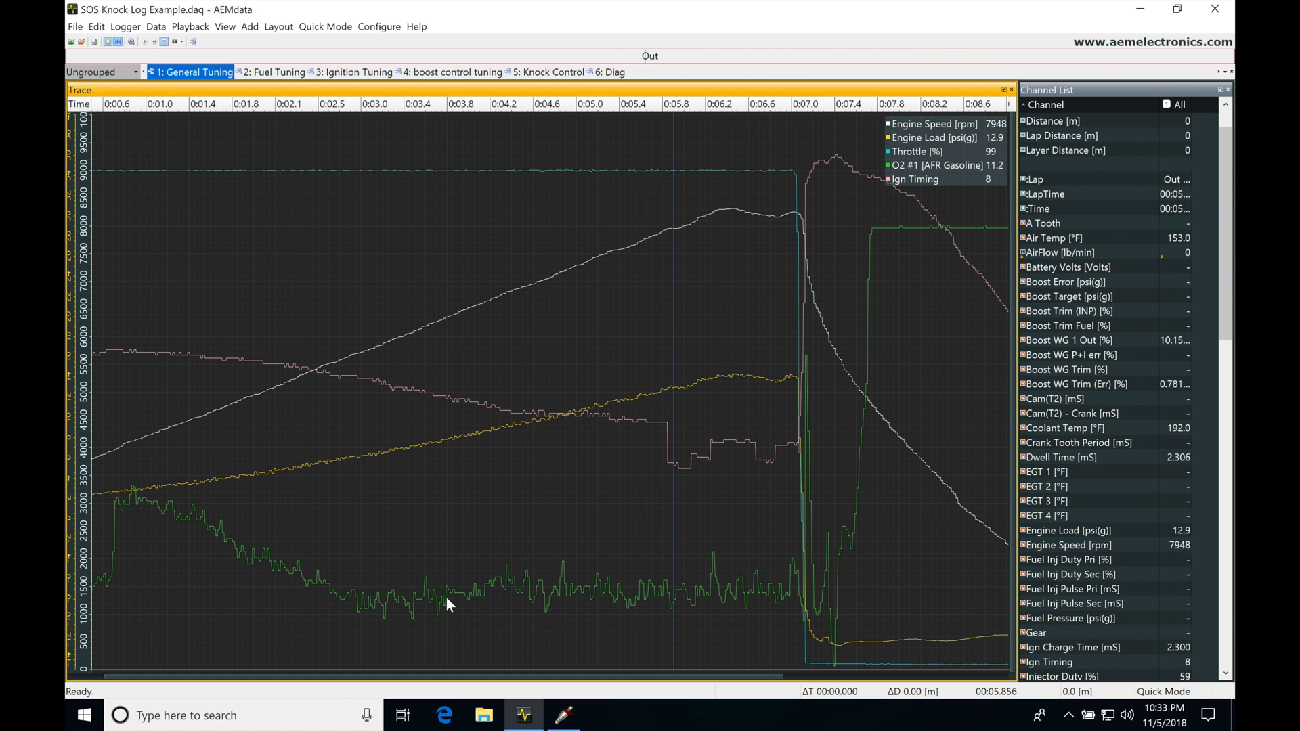
mouse_move(572, 606)
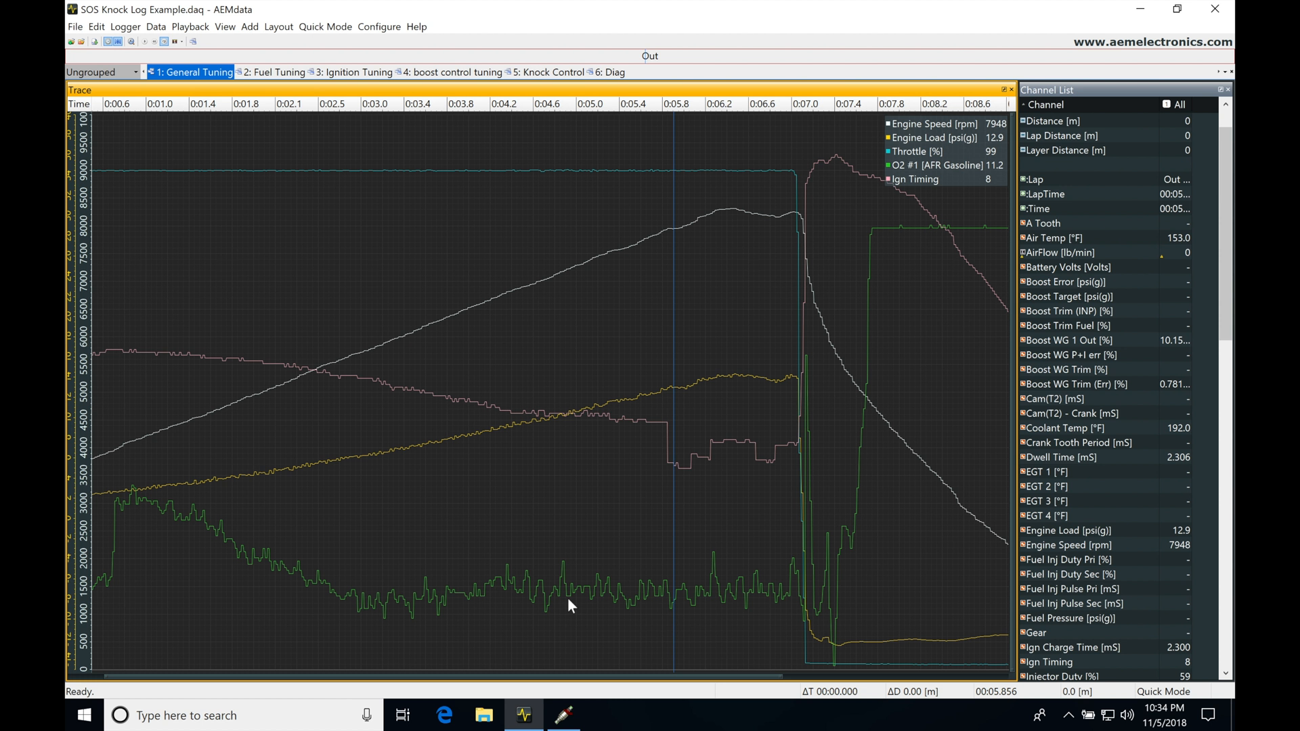
mouse_move(482, 561)
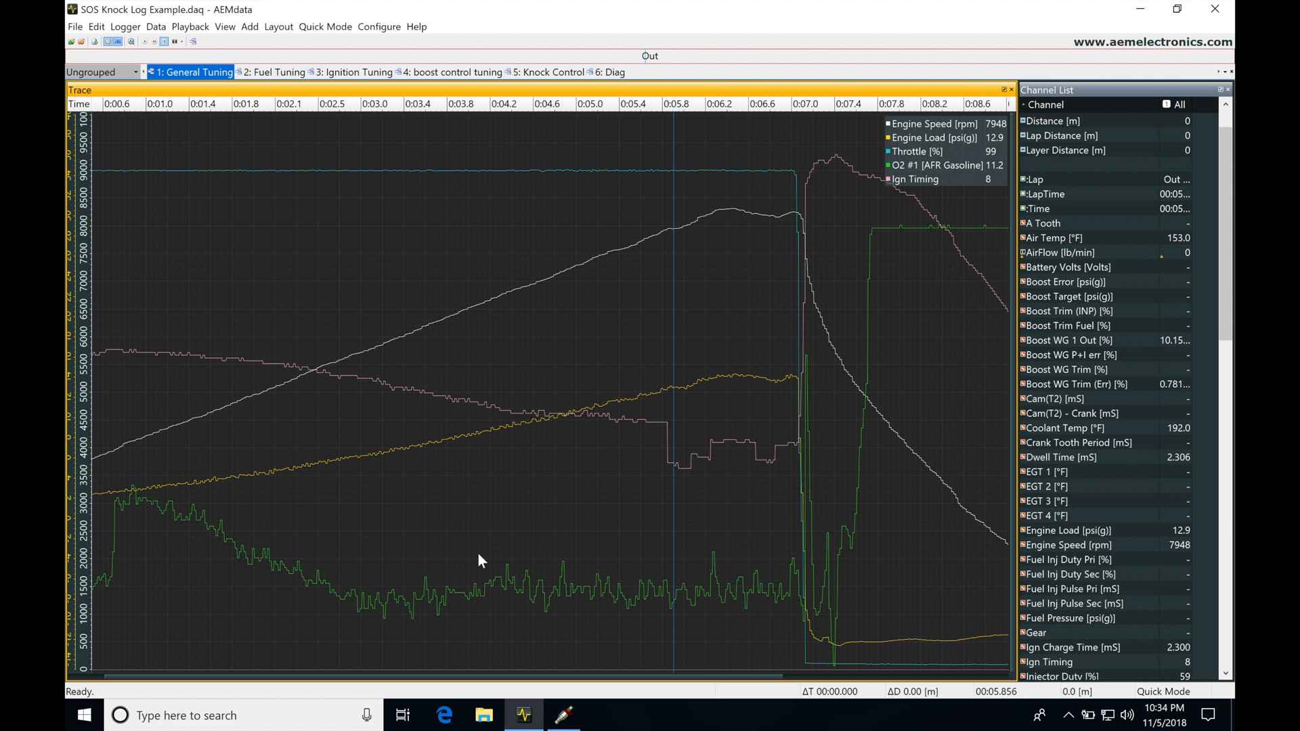
mouse_move(499, 575)
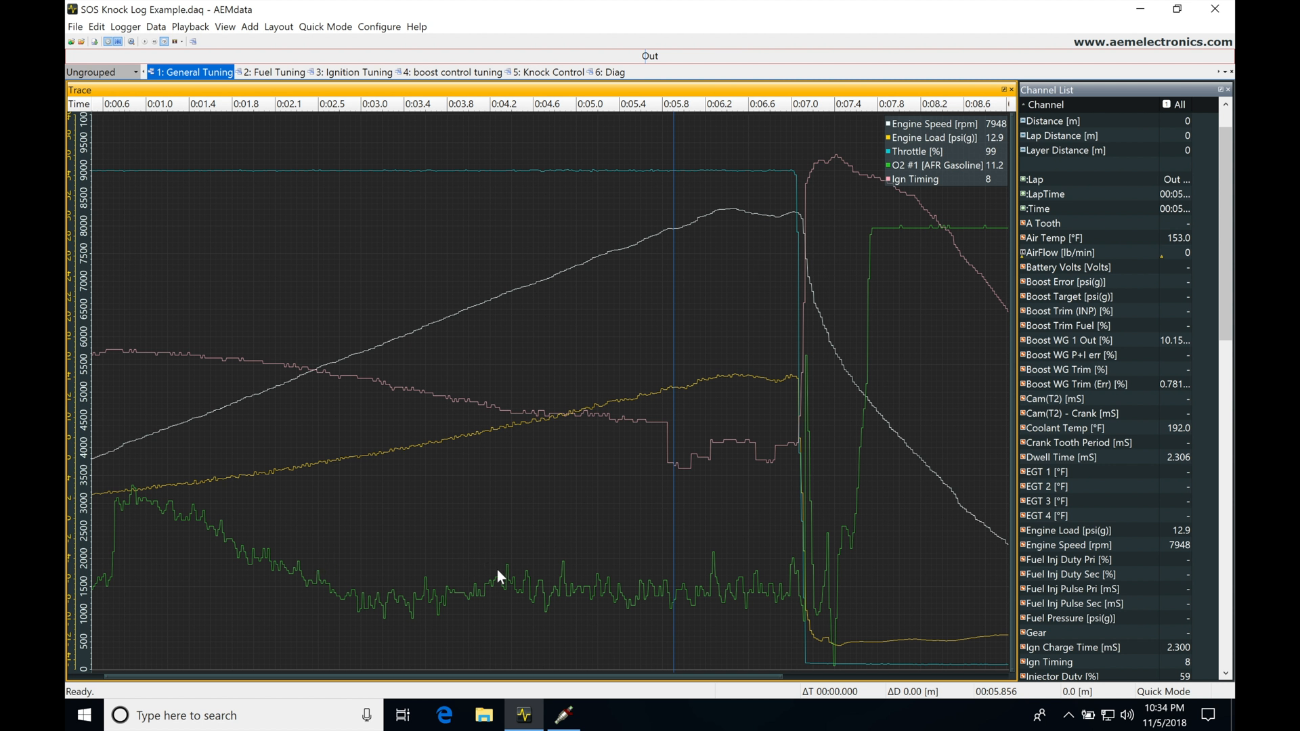
mouse_move(390, 608)
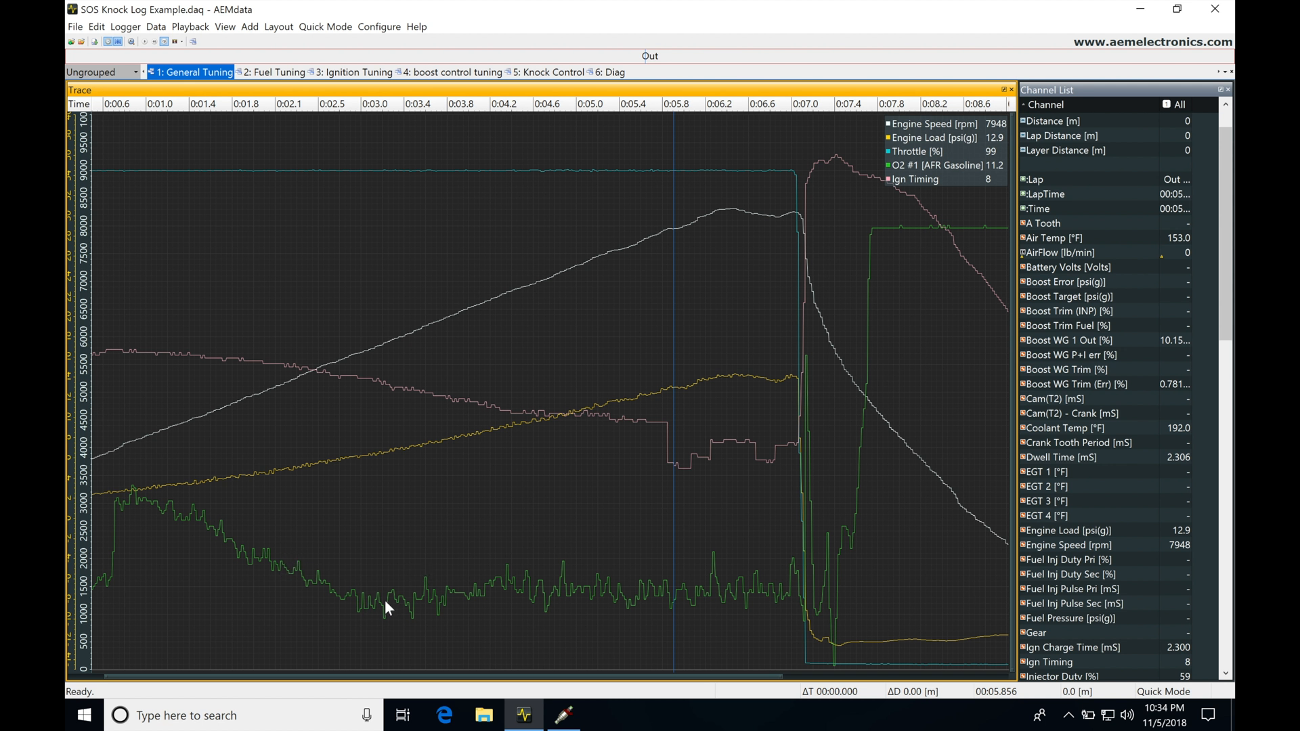
mouse_move(562, 609)
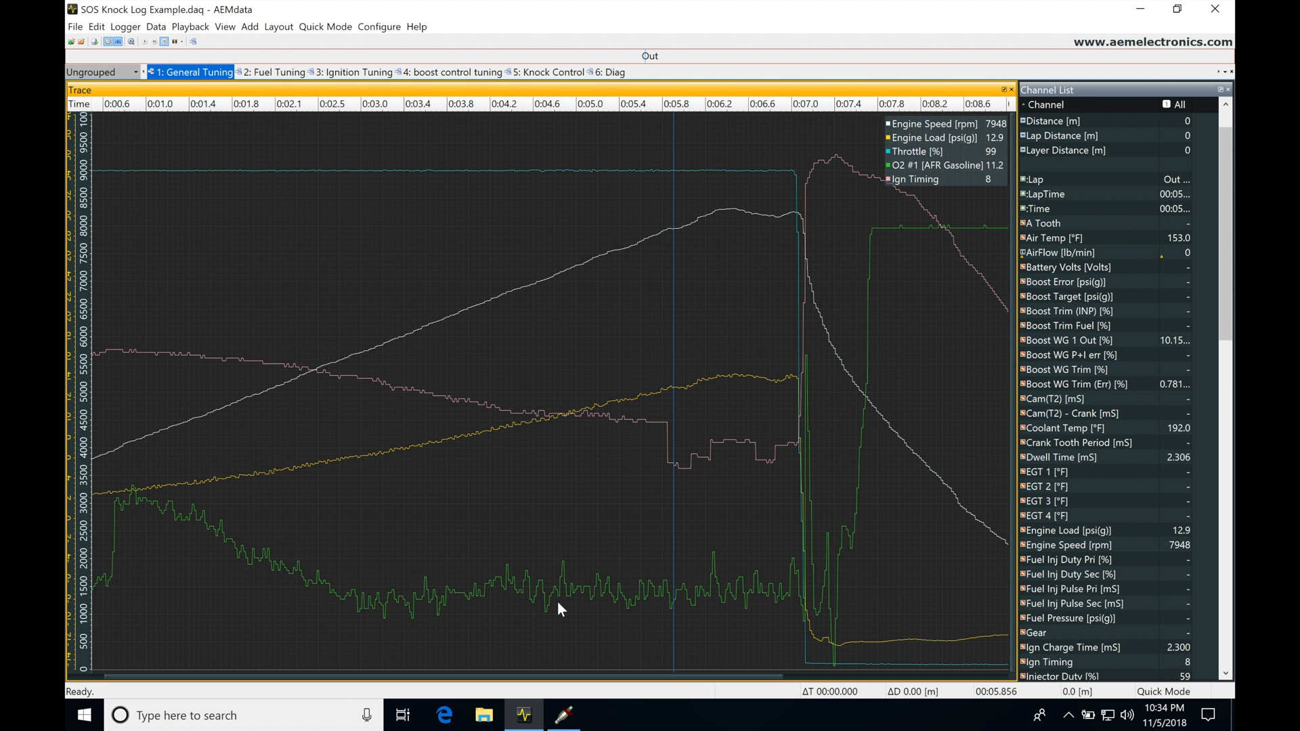
mouse_move(507, 609)
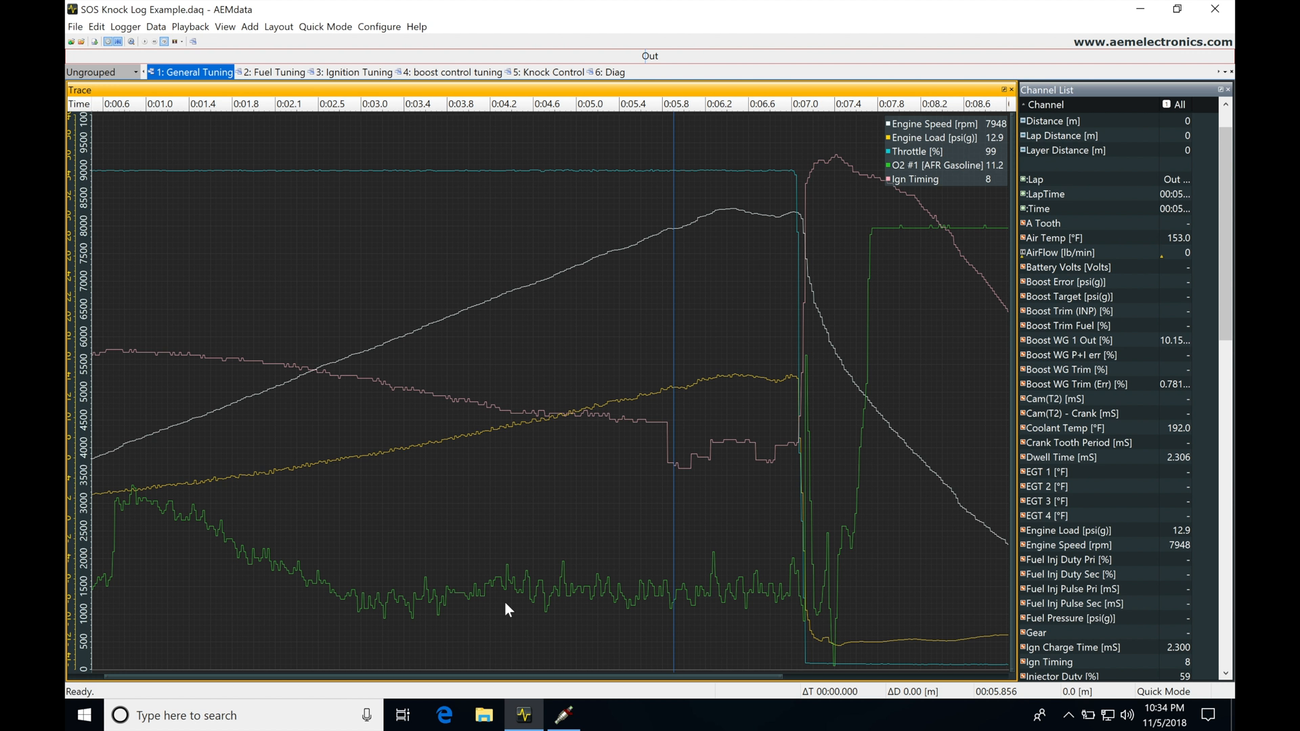
mouse_move(599, 618)
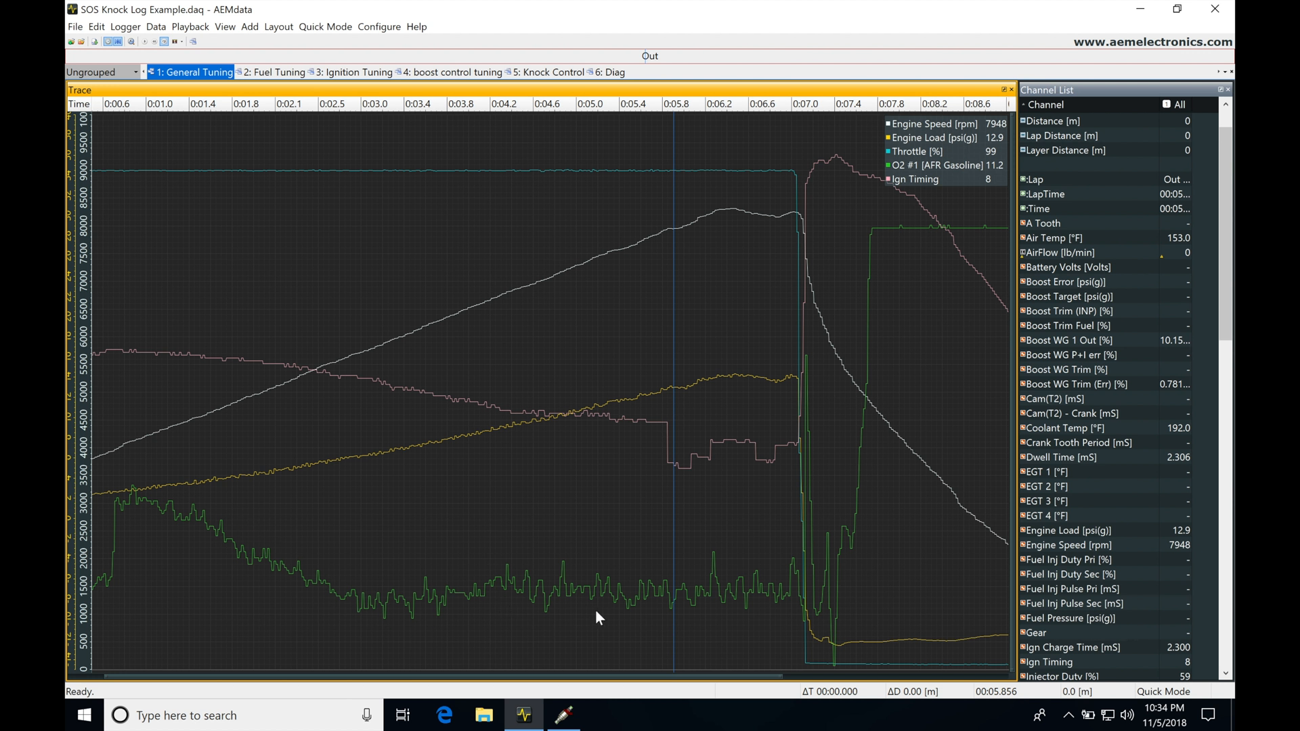
mouse_move(580, 583)
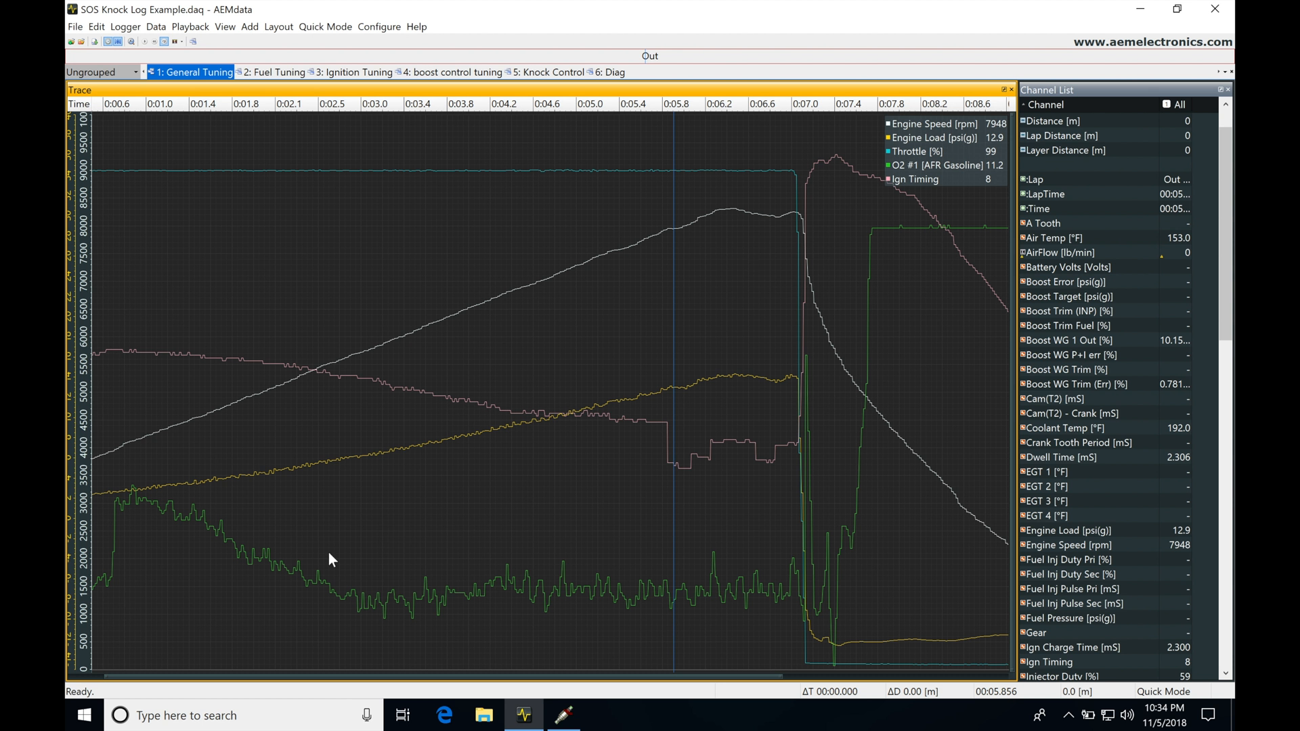
mouse_move(593, 625)
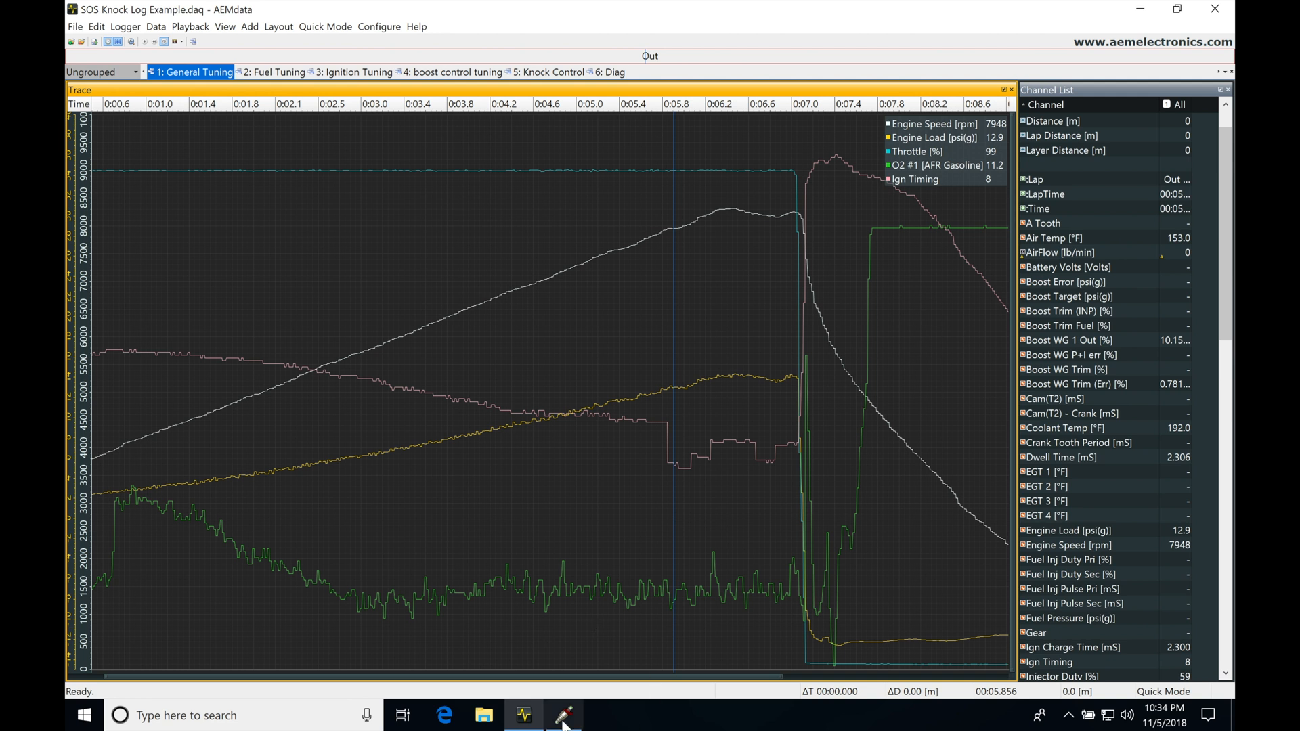
click(563, 715)
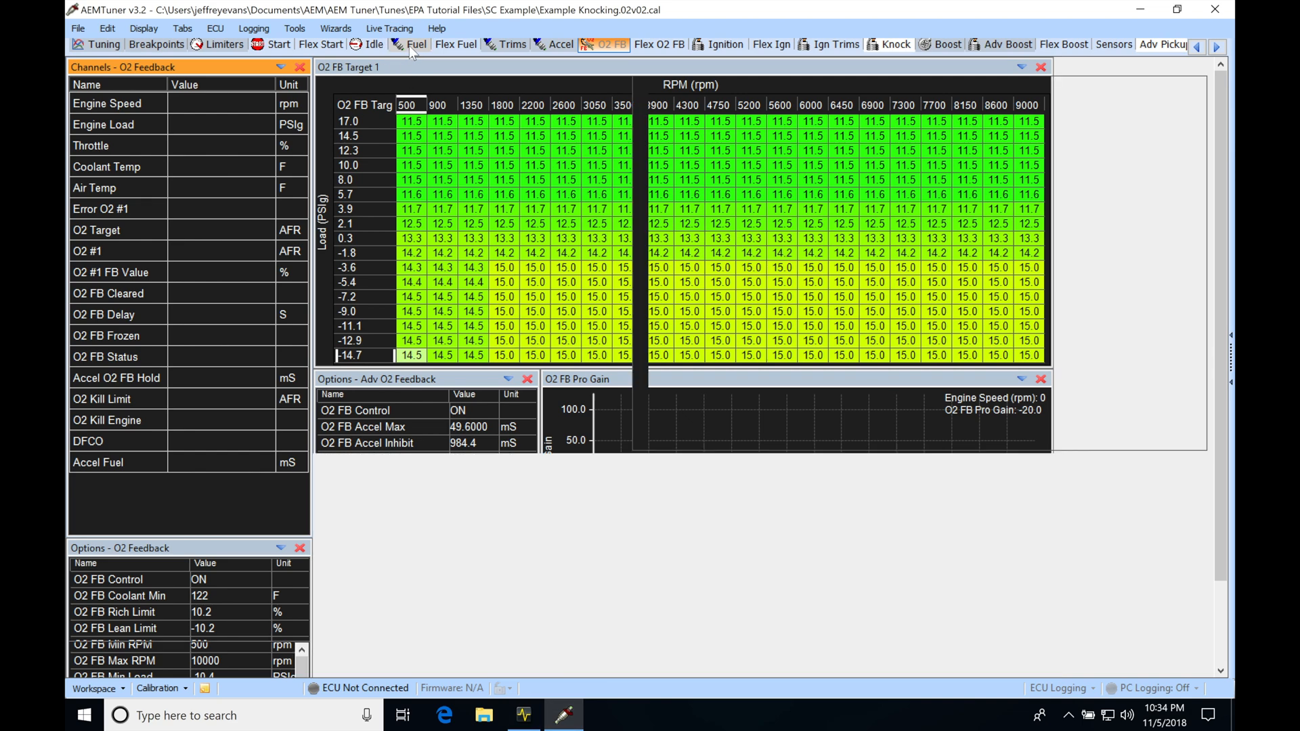
Step: View the Fuel Map, then show the Fuel Tuning page reading -7.0% O2 feedback
click(415, 44)
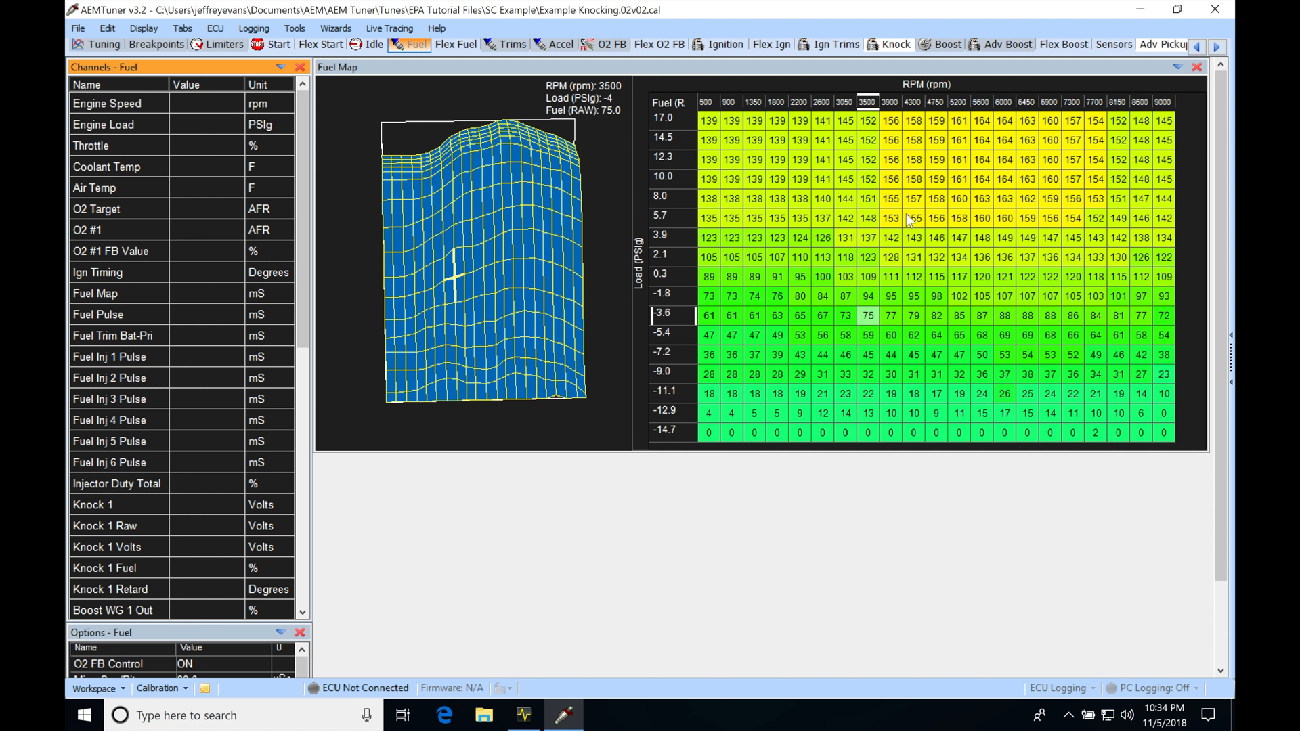
mouse_move(609, 49)
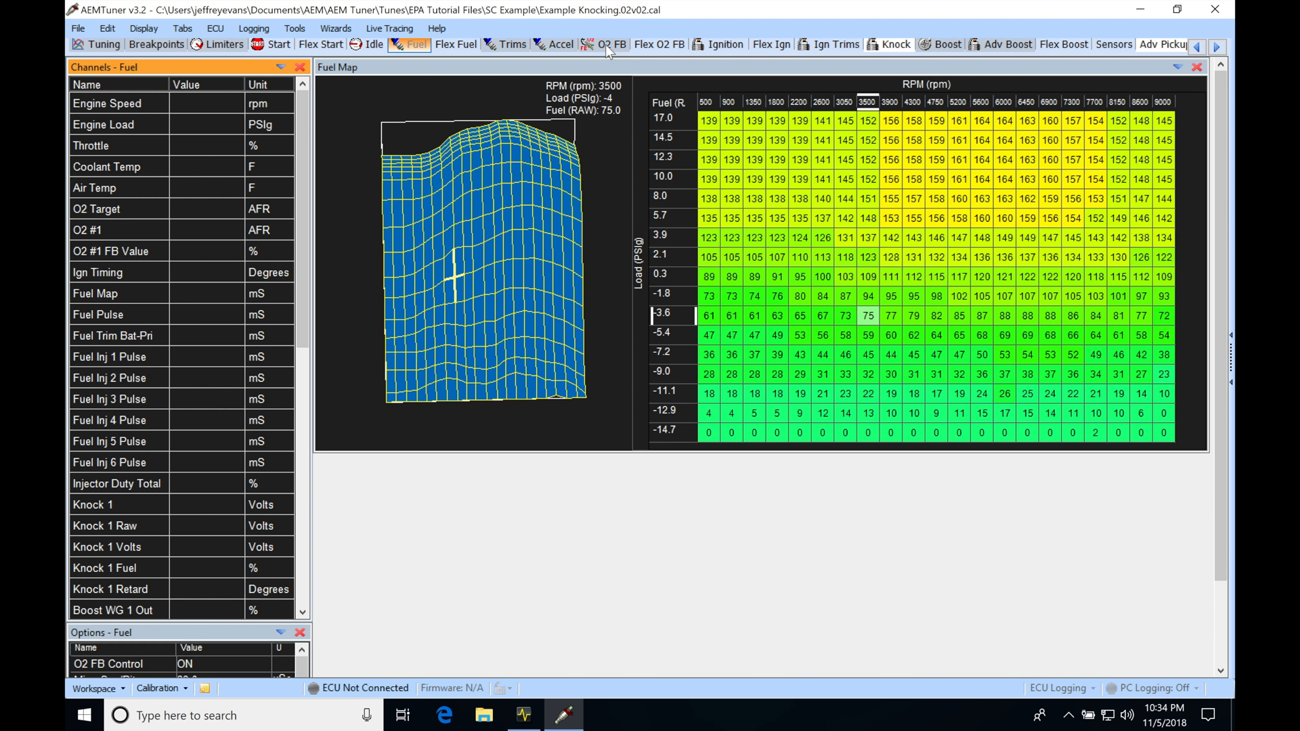
mouse_move(523, 599)
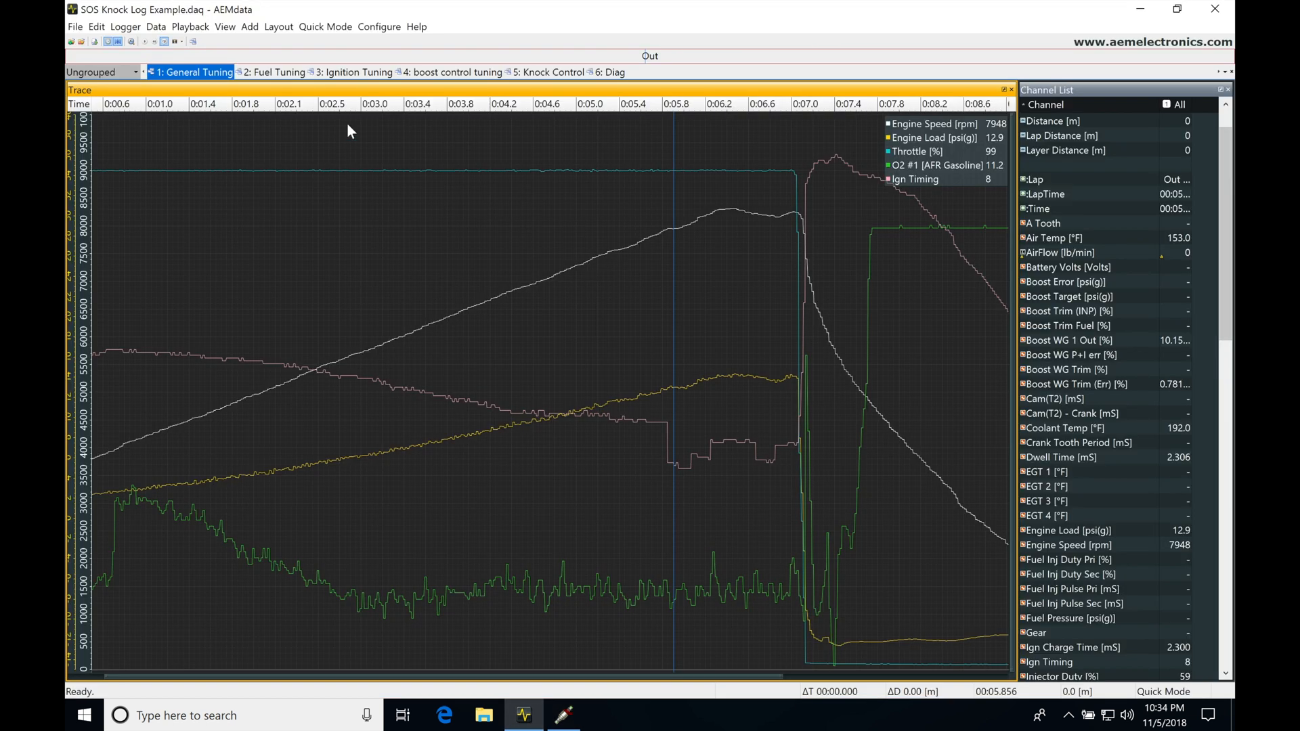
click(276, 72)
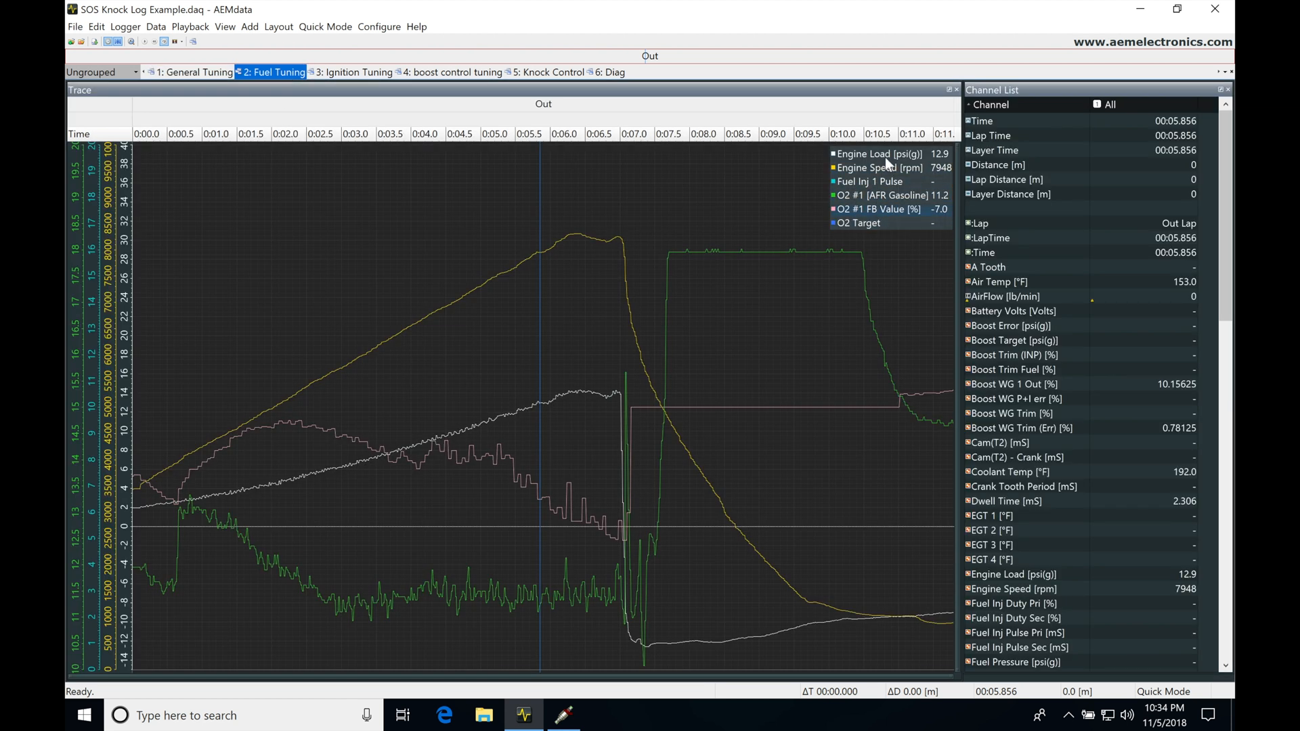
mouse_move(420, 513)
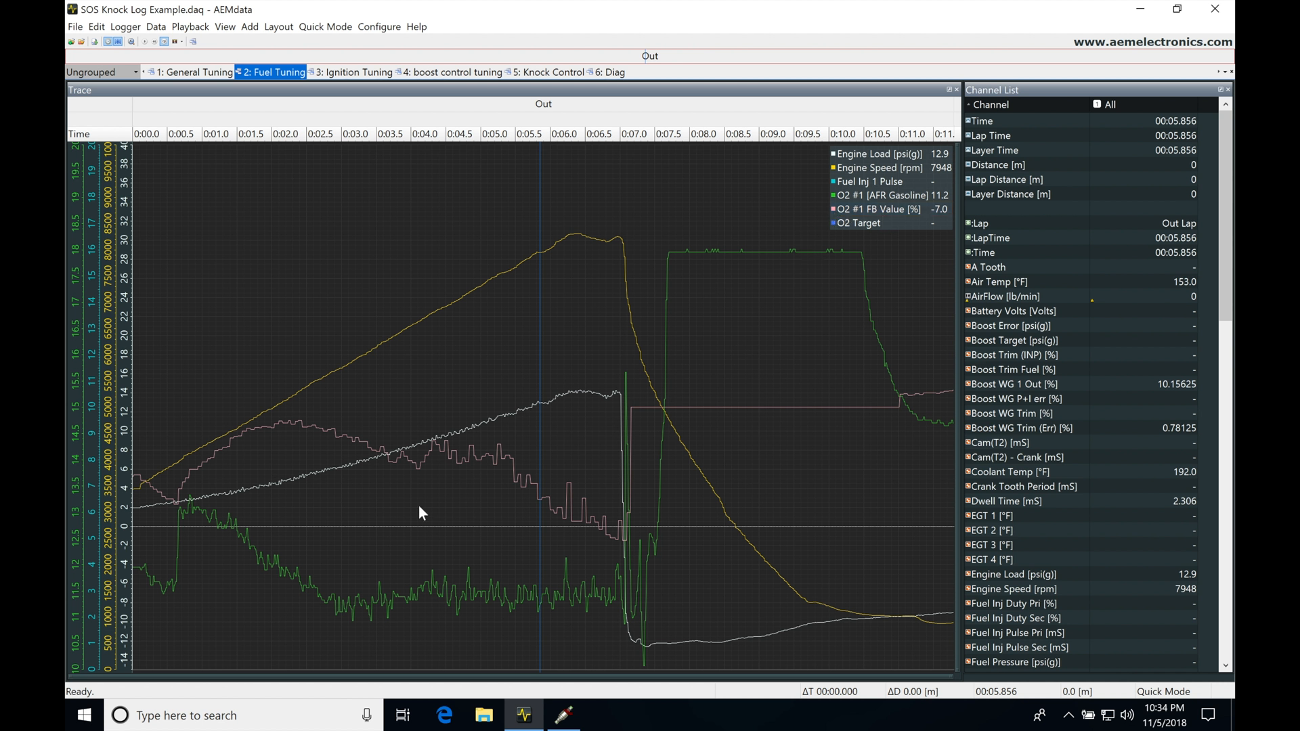
mouse_move(864, 218)
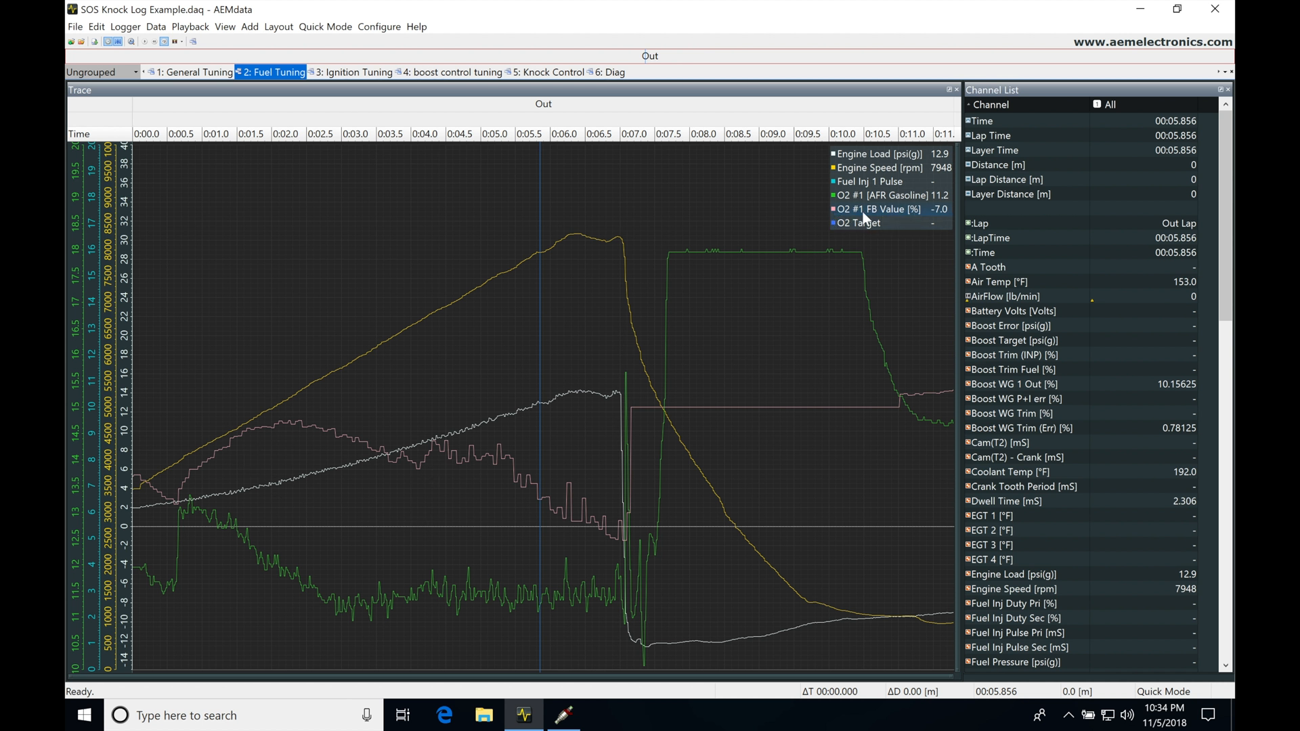
mouse_move(941, 215)
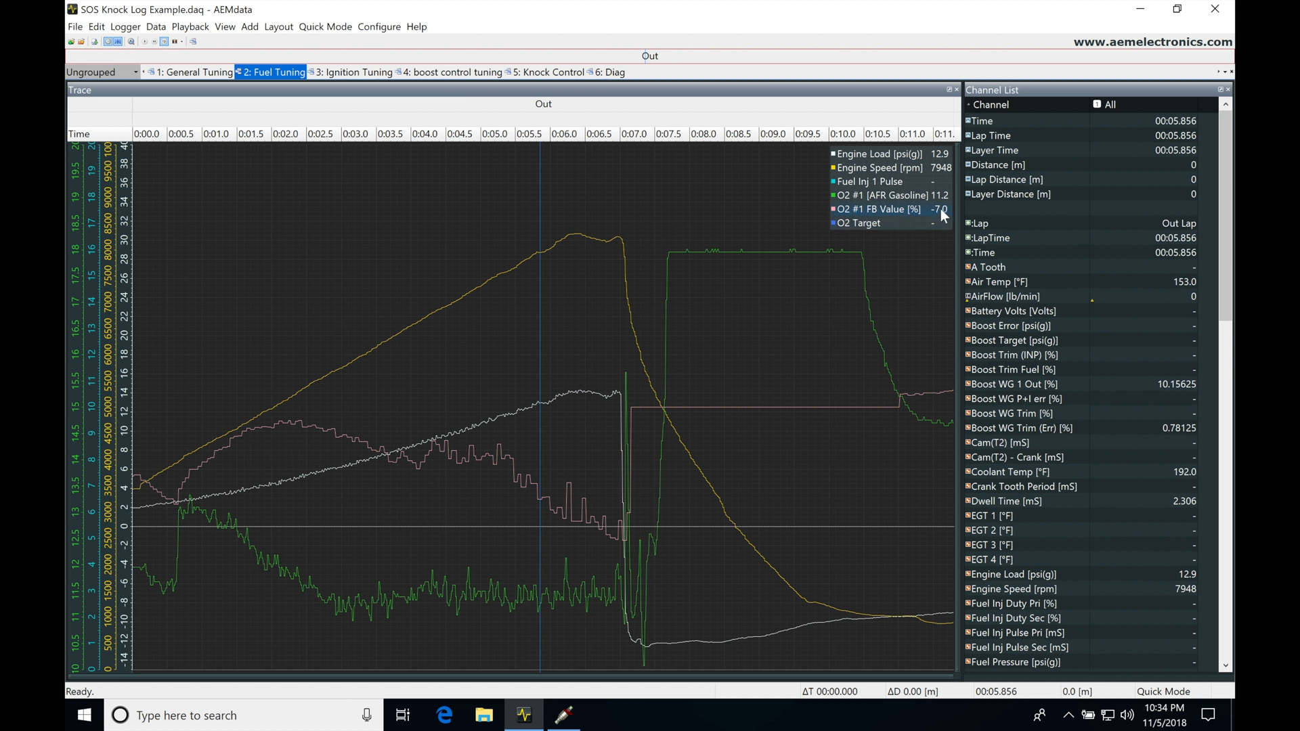
mouse_move(937, 217)
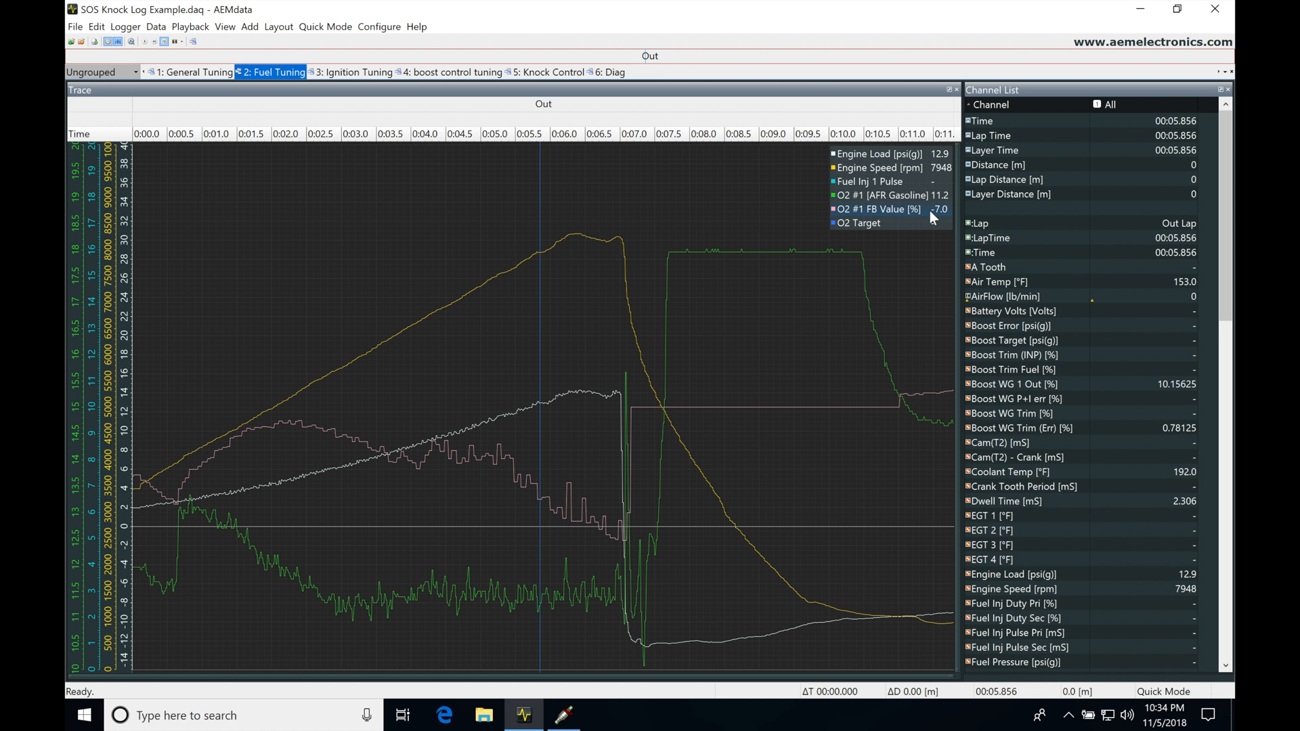
mouse_move(211, 462)
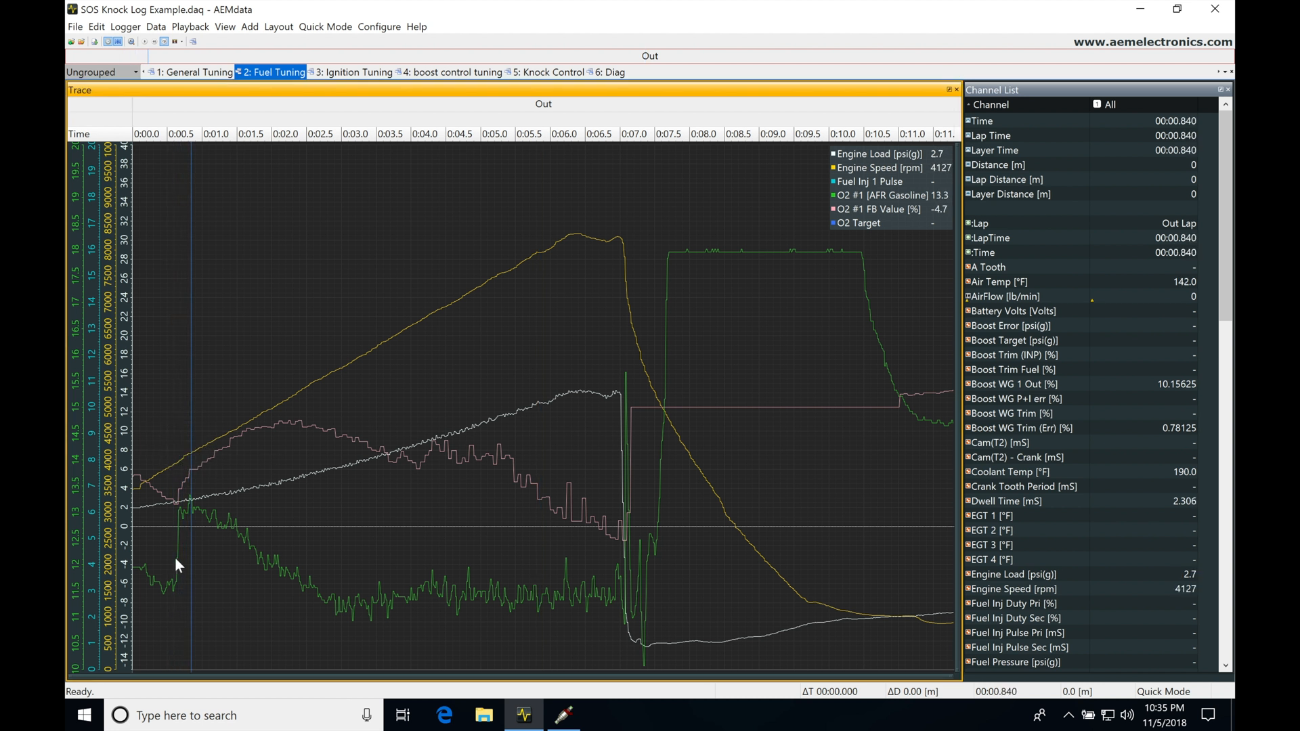
mouse_move(864, 211)
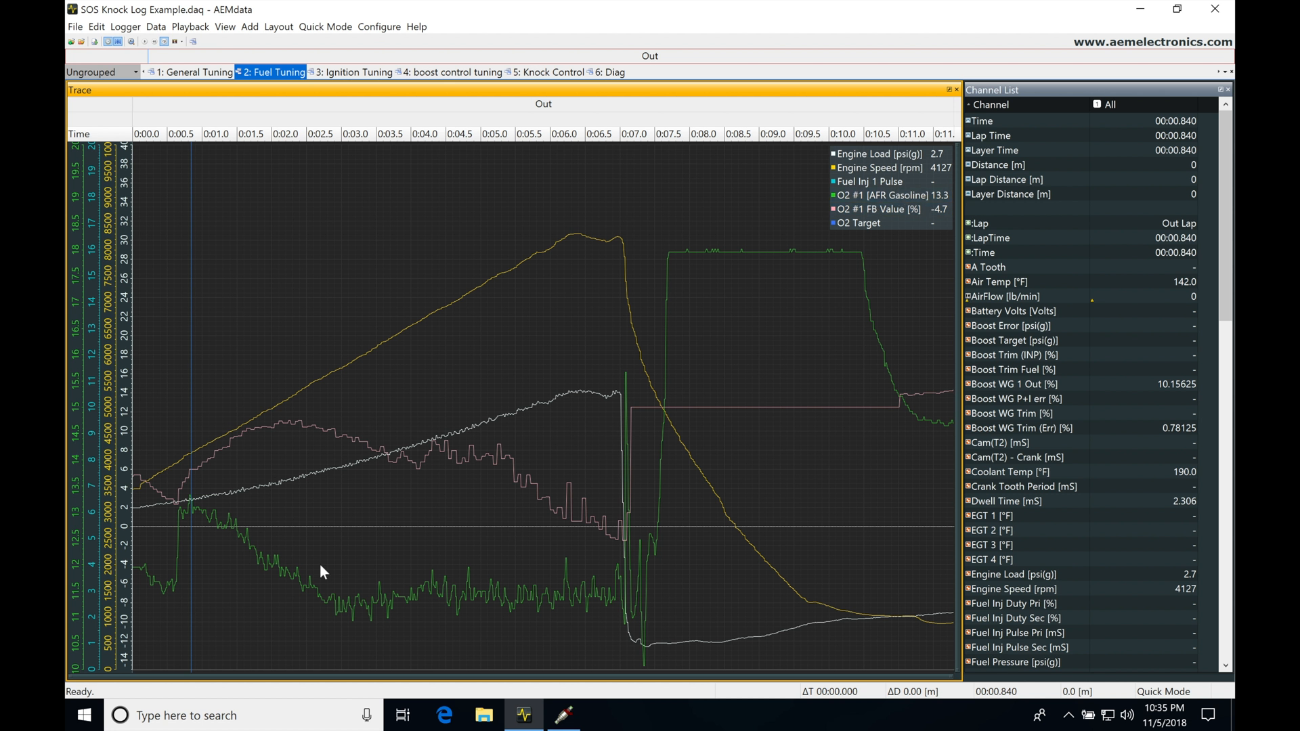
mouse_move(197, 551)
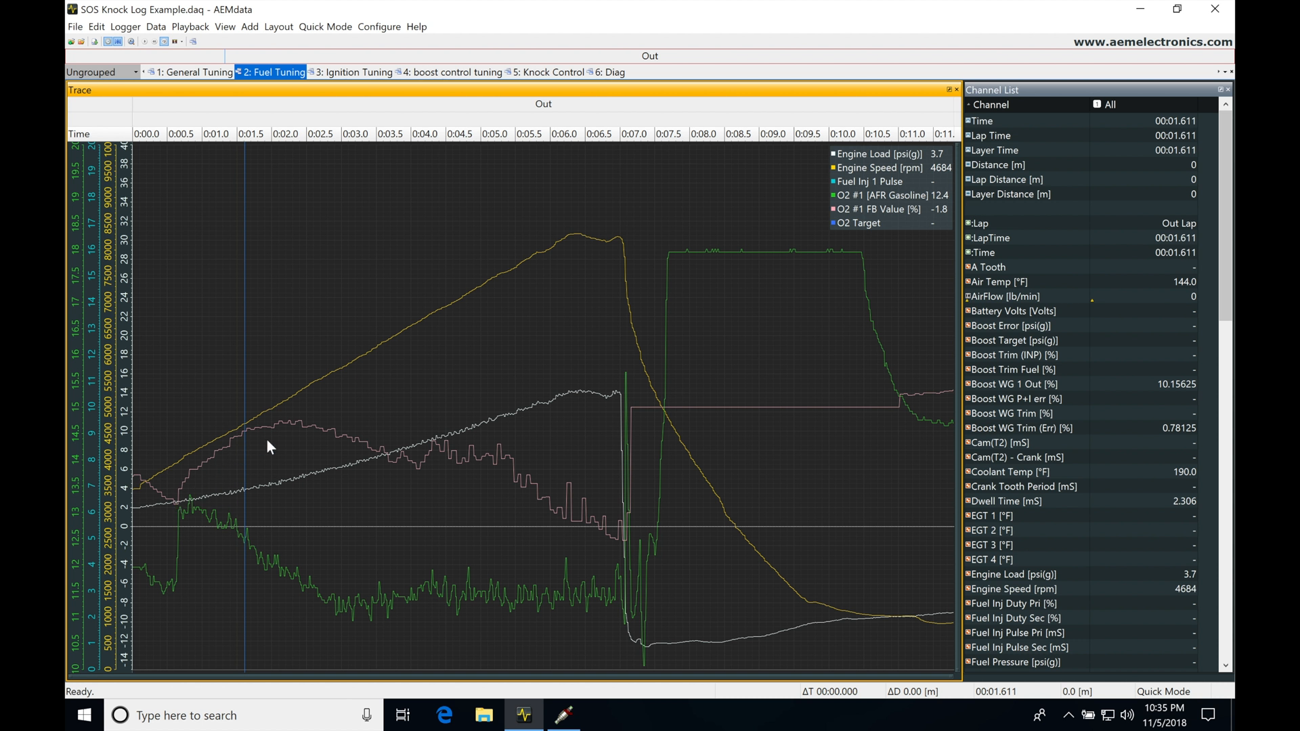
mouse_move(740, 247)
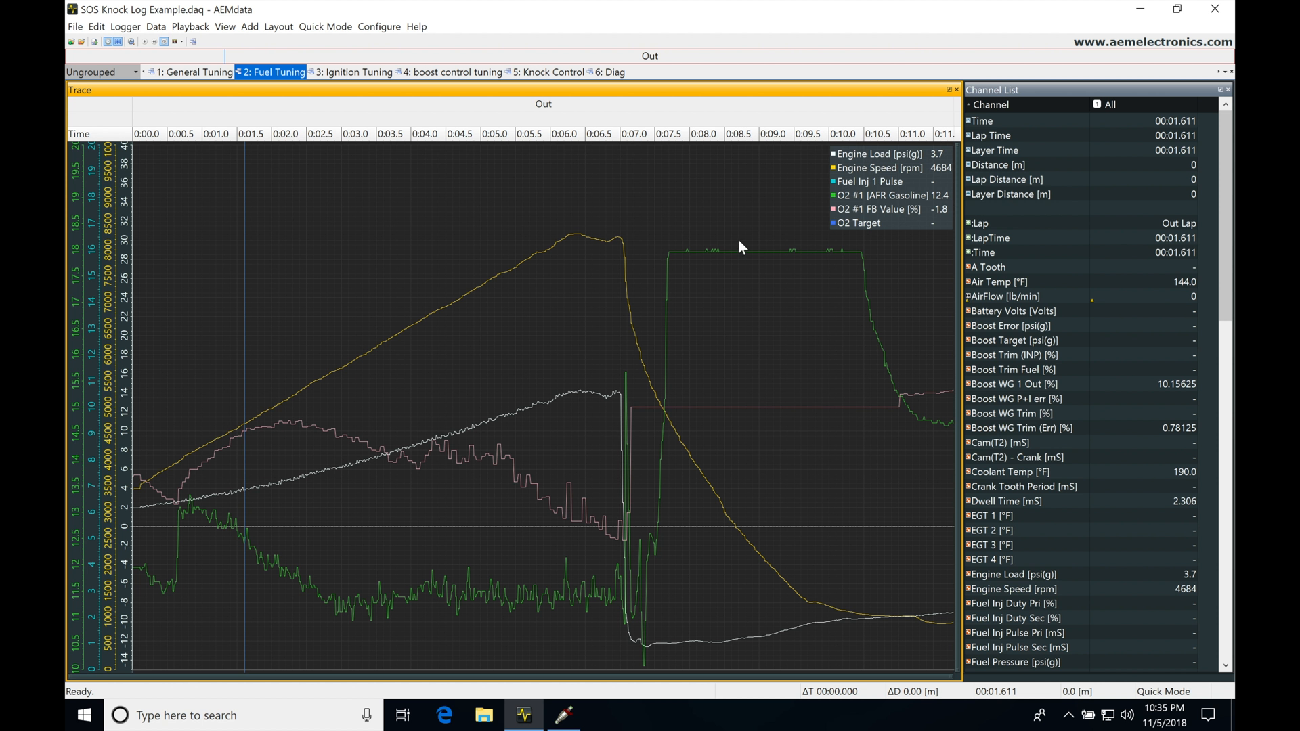